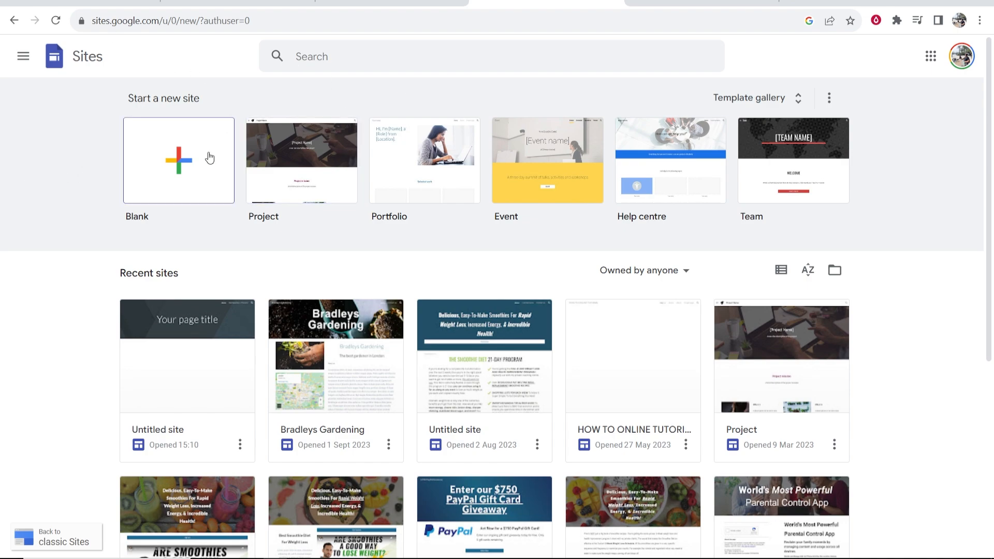
{"action": "mouse_move", "coordinate": [206, 100]}
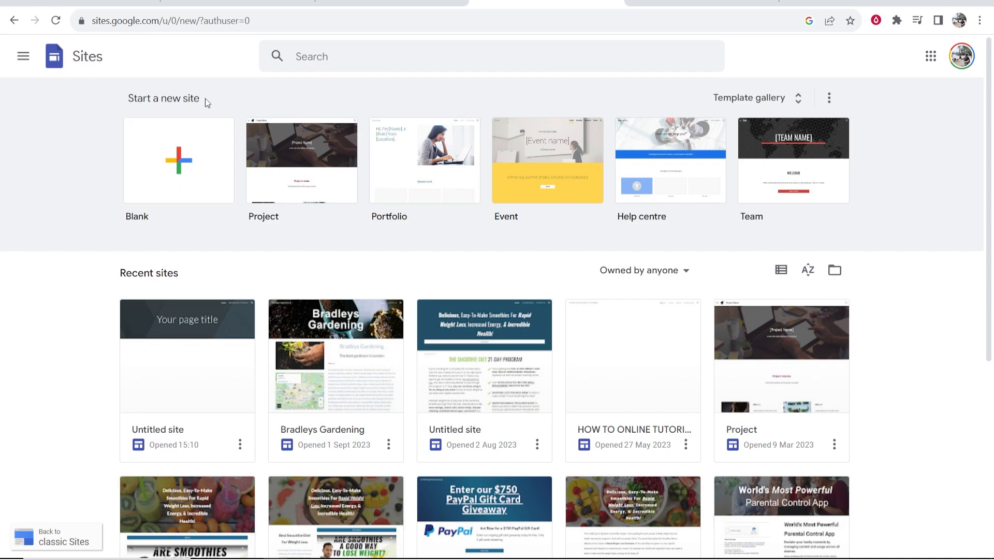
{"action": "mouse_move", "coordinate": [53, 215]}
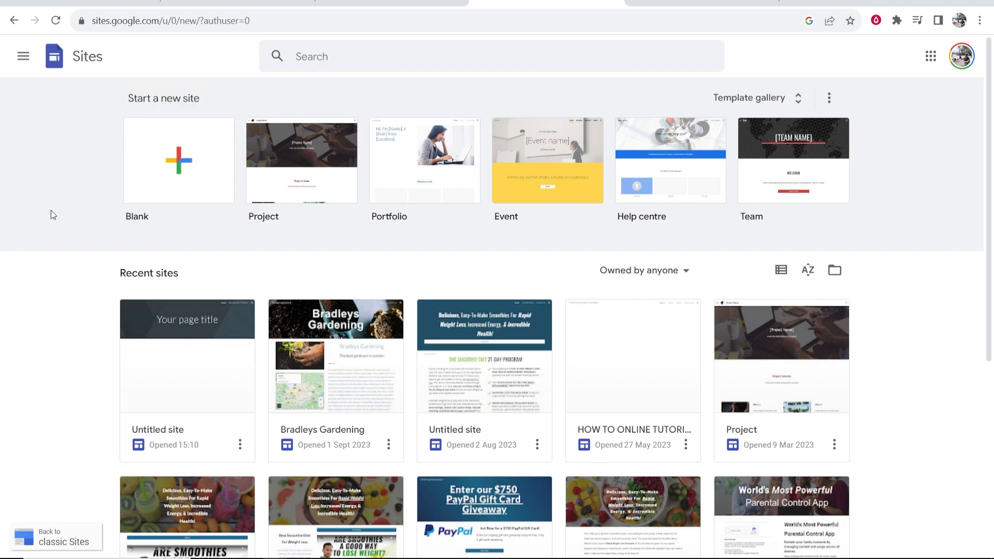
{"action": "mouse_move", "coordinate": [632, 162]}
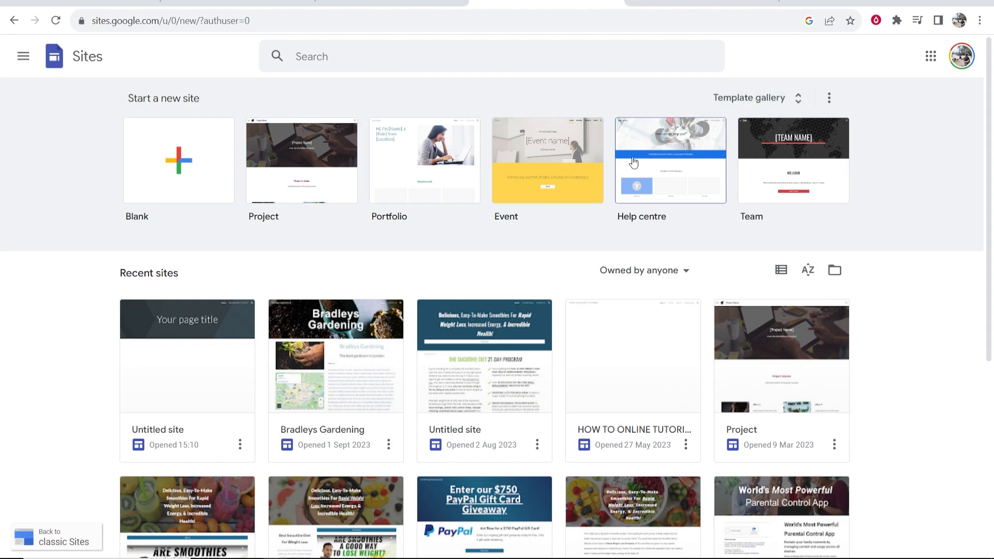
{"action": "mouse_move", "coordinate": [293, 158]}
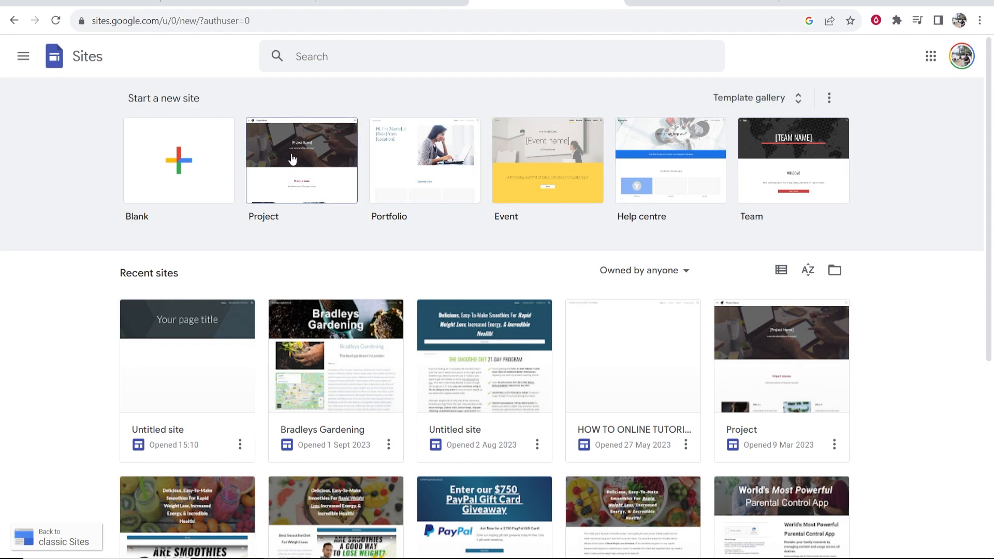
{"action": "mouse_move", "coordinate": [867, 125]}
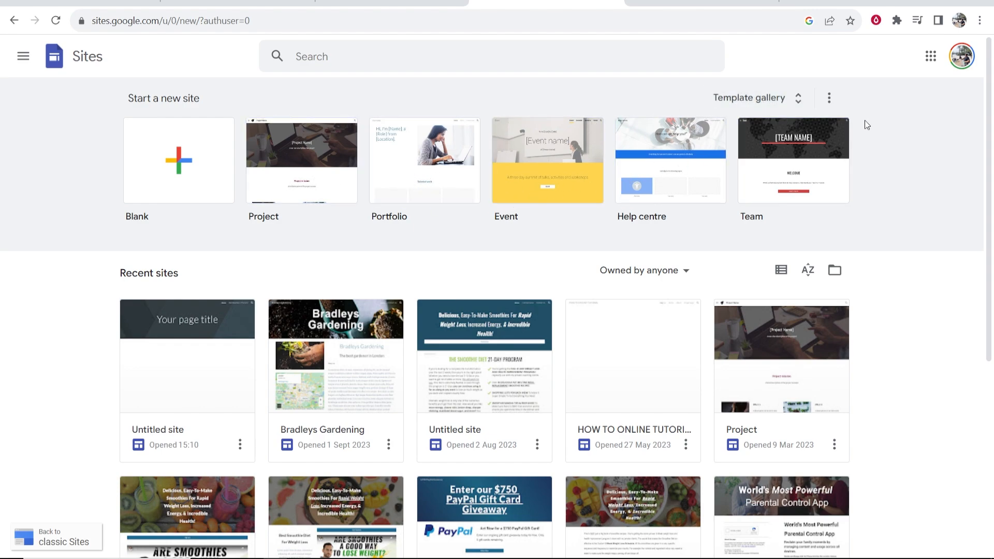
{"action": "mouse_move", "coordinate": [178, 160]}
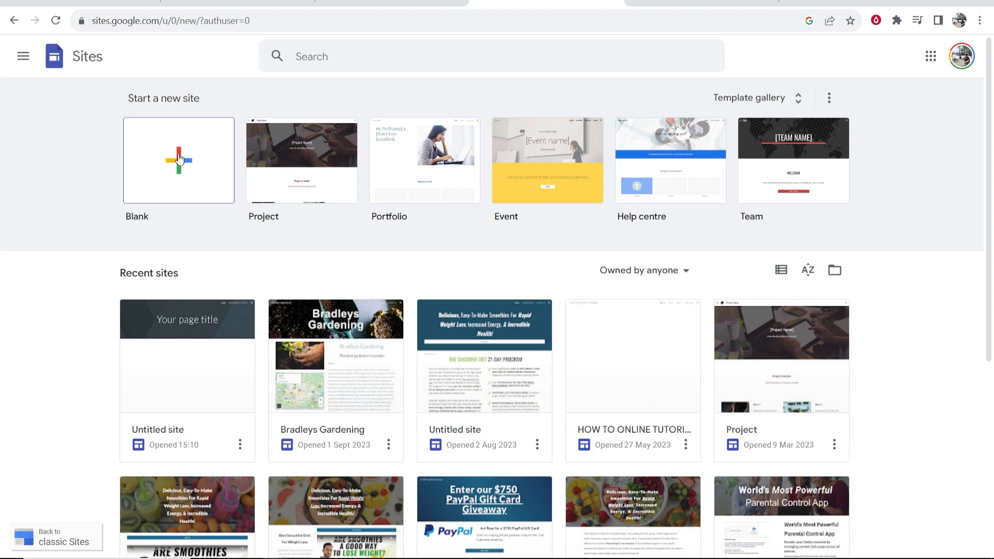
Step: Create a blank site with page title and site name 'Thailand Blog'
{"action": "left_click", "coordinate": [178, 160]}
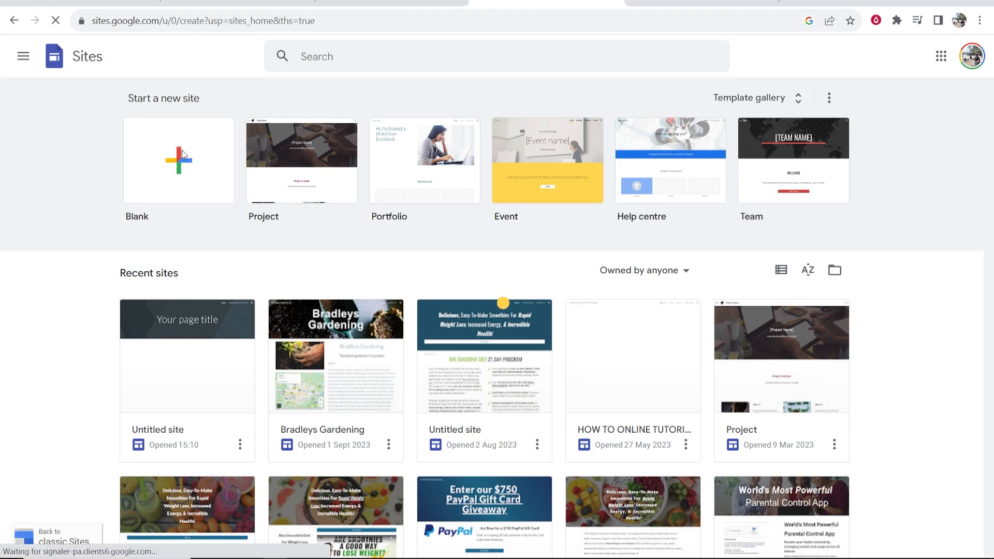
{"action": "left_click", "coordinate": [178, 160]}
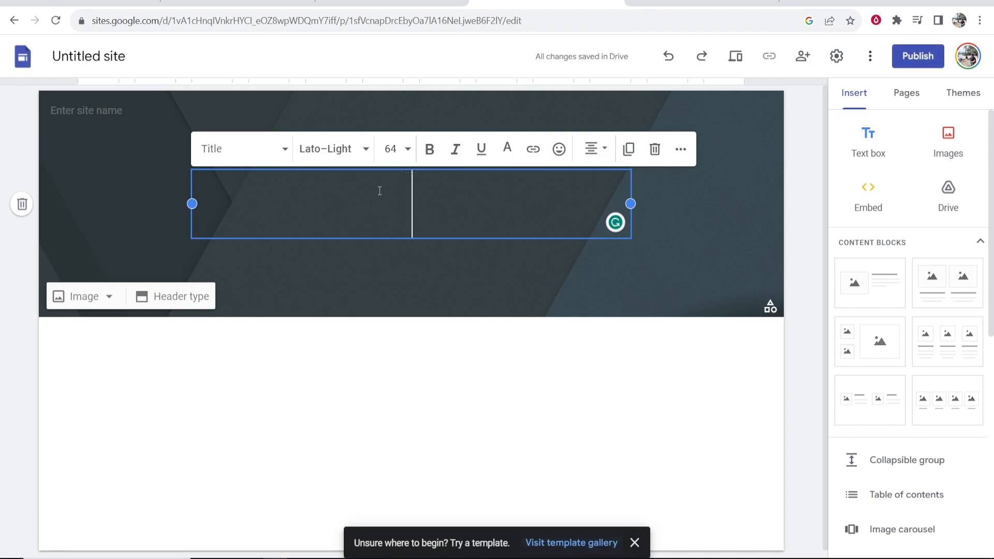
{"action": "type", "text": "Thailand Blog"}
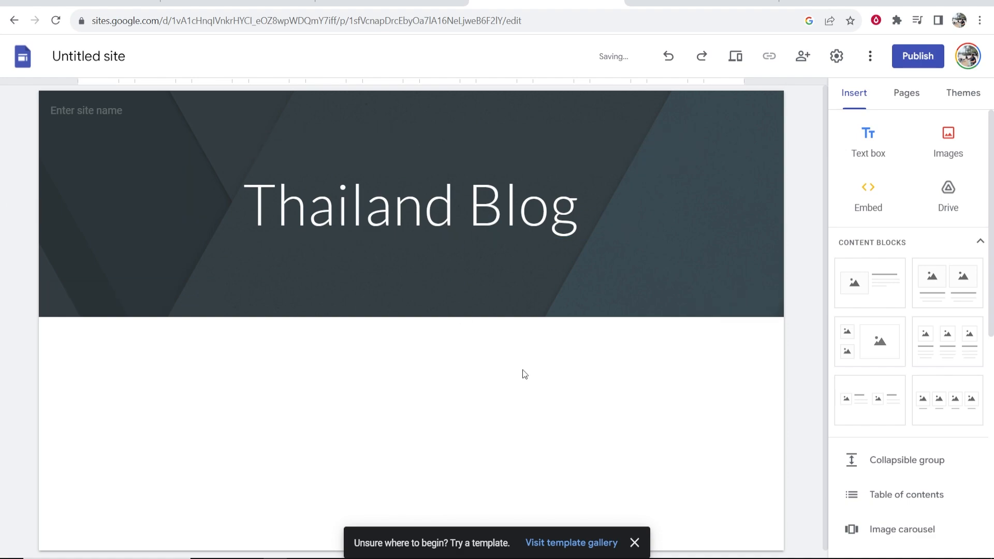
{"action": "left_click", "coordinate": [108, 110]}
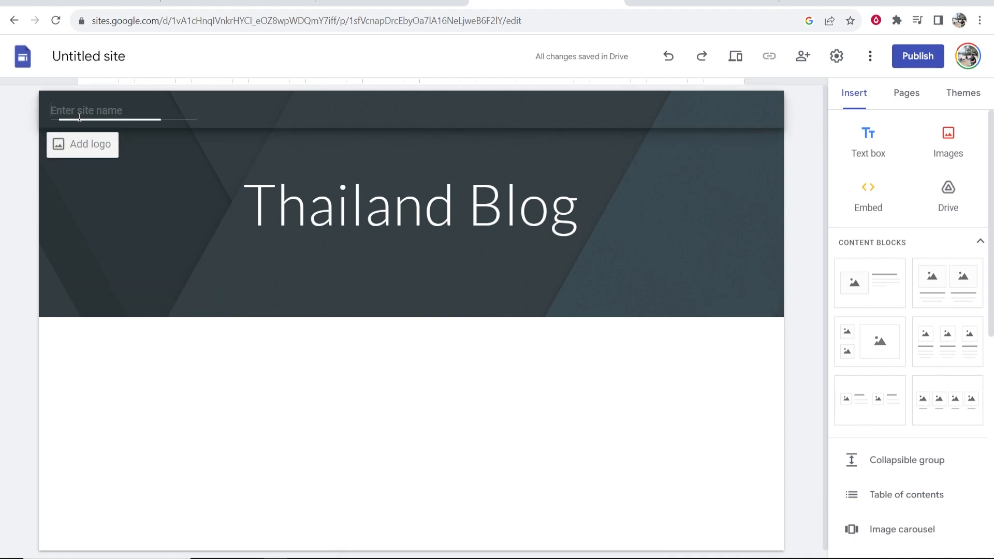
{"action": "type", "text": "Thailand Bl"}
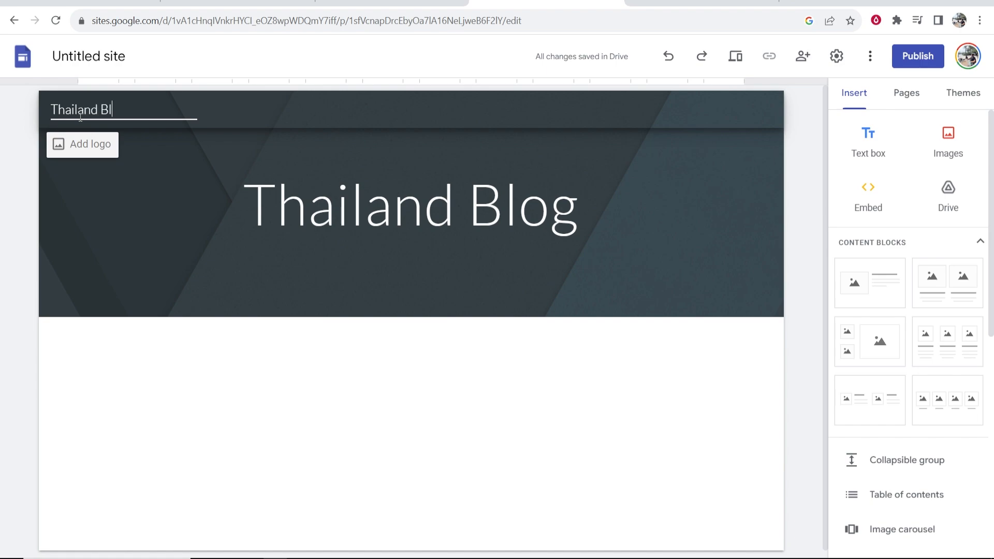
{"action": "left_click", "coordinate": [410, 206]}
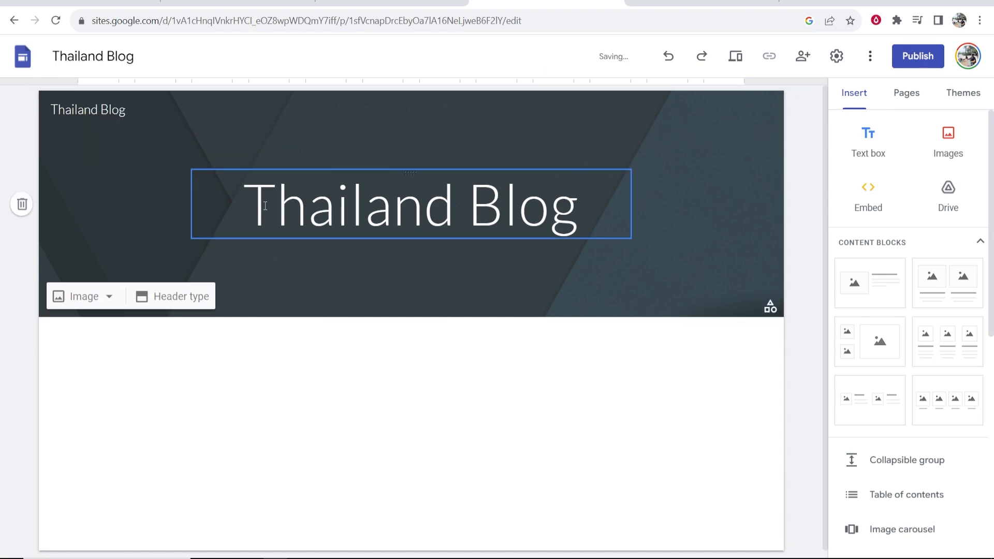
{"action": "left_click", "coordinate": [108, 322]}
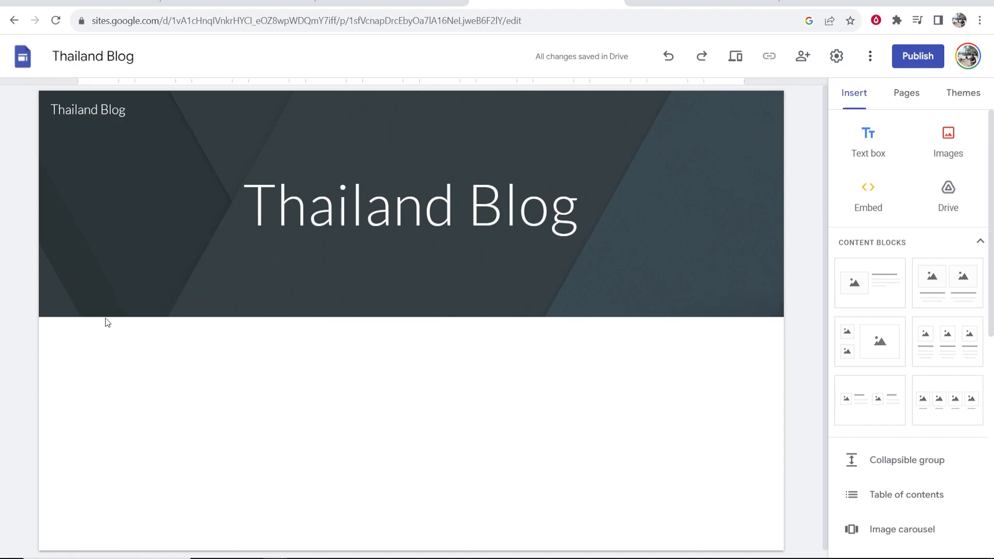
Step: Search the web for Pexels and open the Pexels website
{"action": "left_click", "coordinate": [82, 296]}
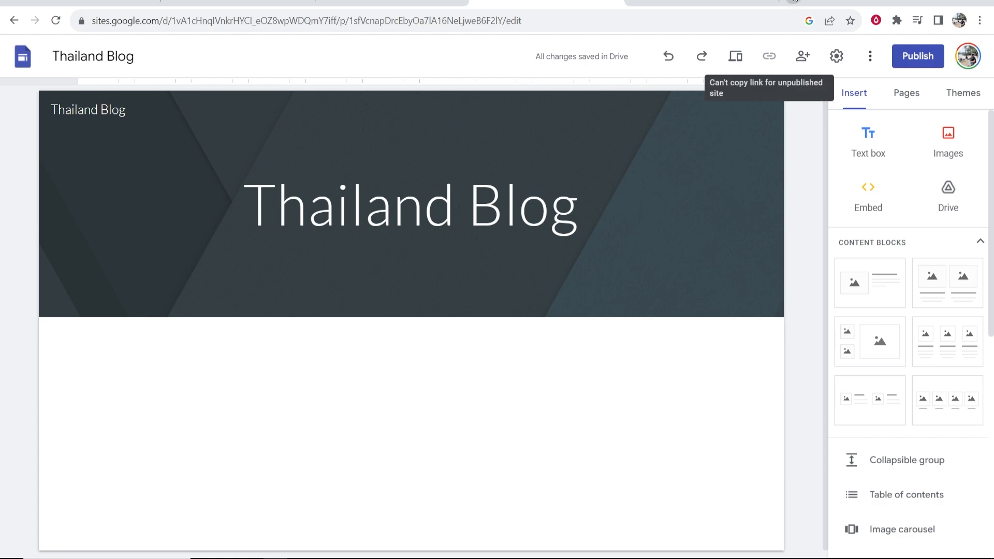
{"action": "mouse_move", "coordinate": [798, 6]}
{"action": "type", "text": "pex"}
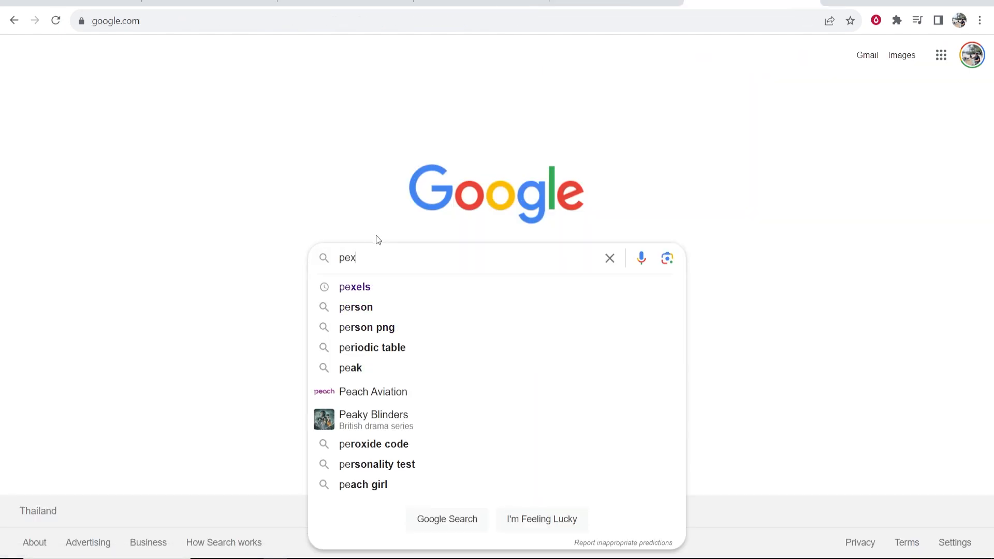
{"action": "left_click", "coordinate": [354, 287]}
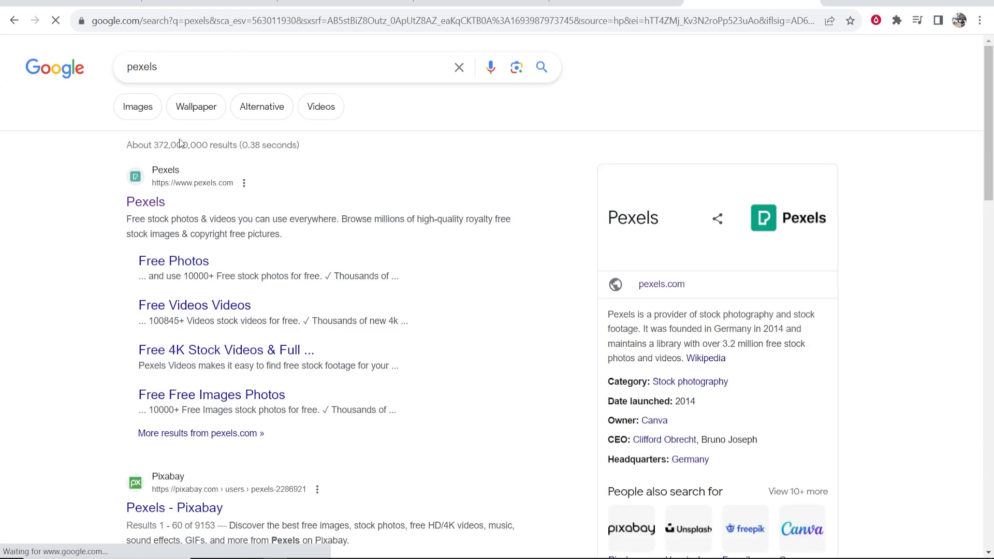
{"action": "left_click", "coordinate": [145, 201]}
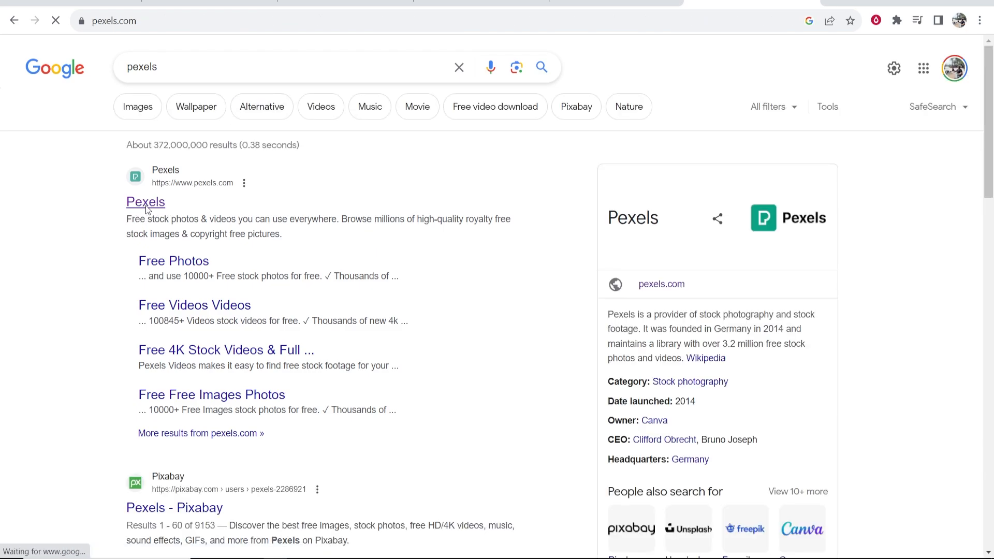
Step: Search Pexels for 'thailand beach' and download the longtail-boat photo
{"action": "left_click", "coordinate": [146, 201]}
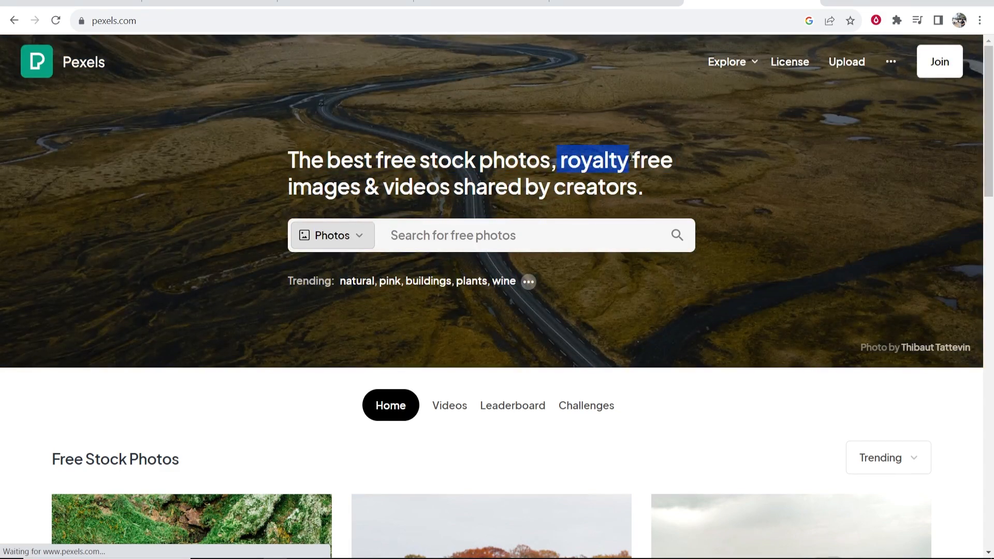
{"action": "type", "text": "thailand beach"}
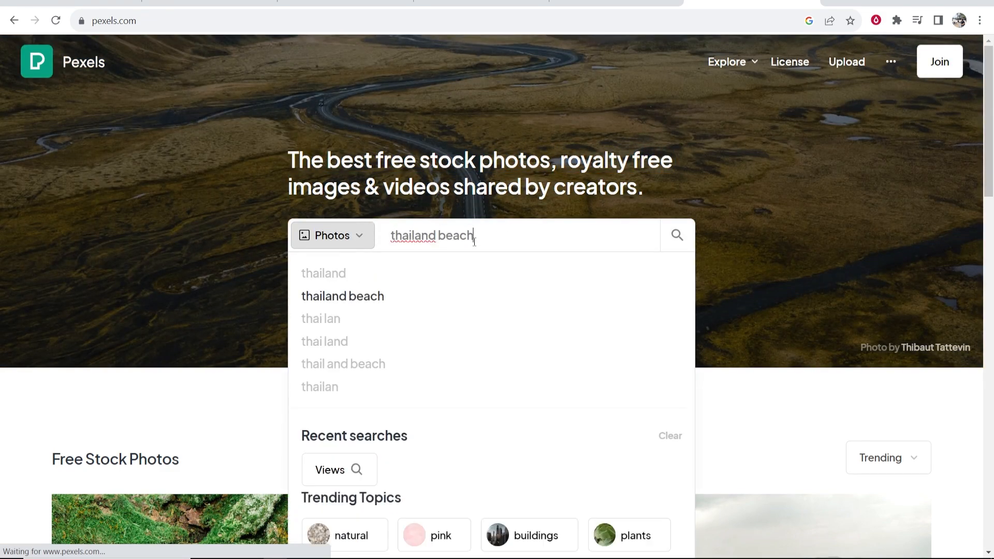
{"action": "left_click", "coordinate": [677, 235]}
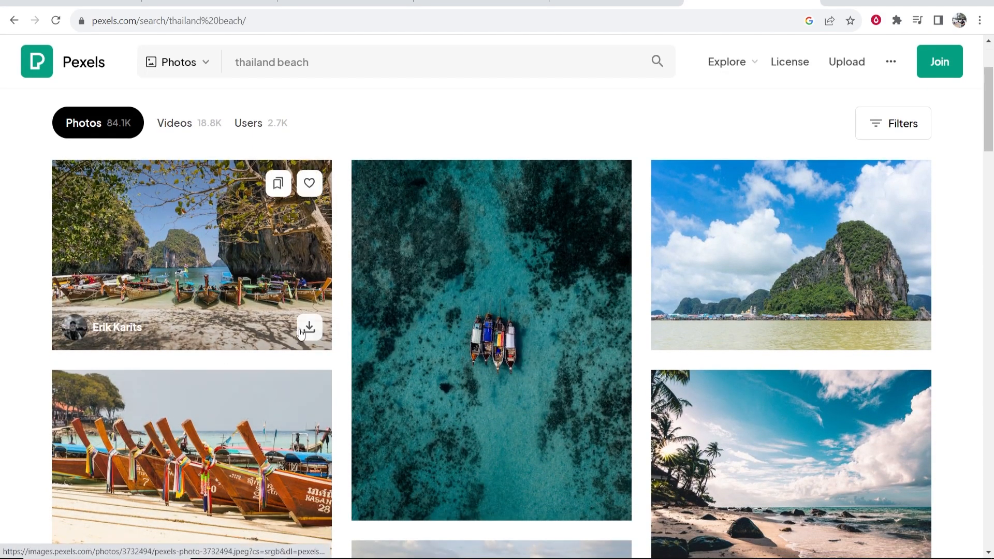
{"action": "left_click", "coordinate": [309, 328]}
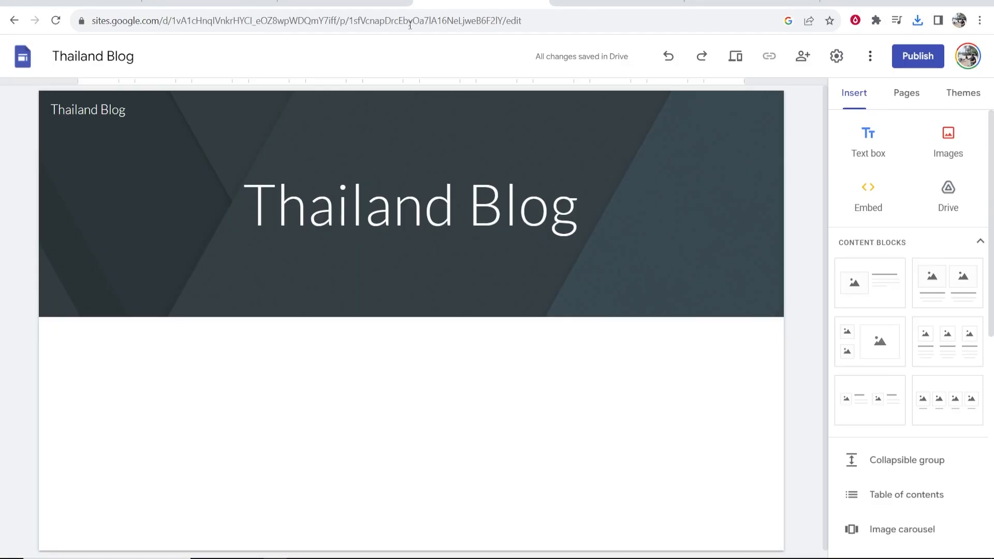
Step: Upload the boat photo as header background and make the title bold Arial
{"action": "left_click", "coordinate": [83, 296]}
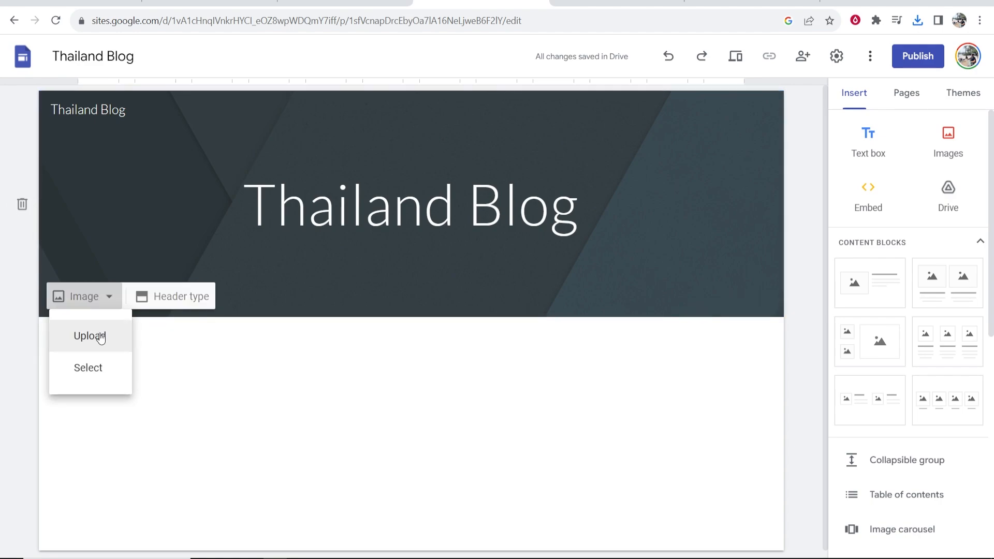
{"action": "left_click", "coordinate": [90, 336]}
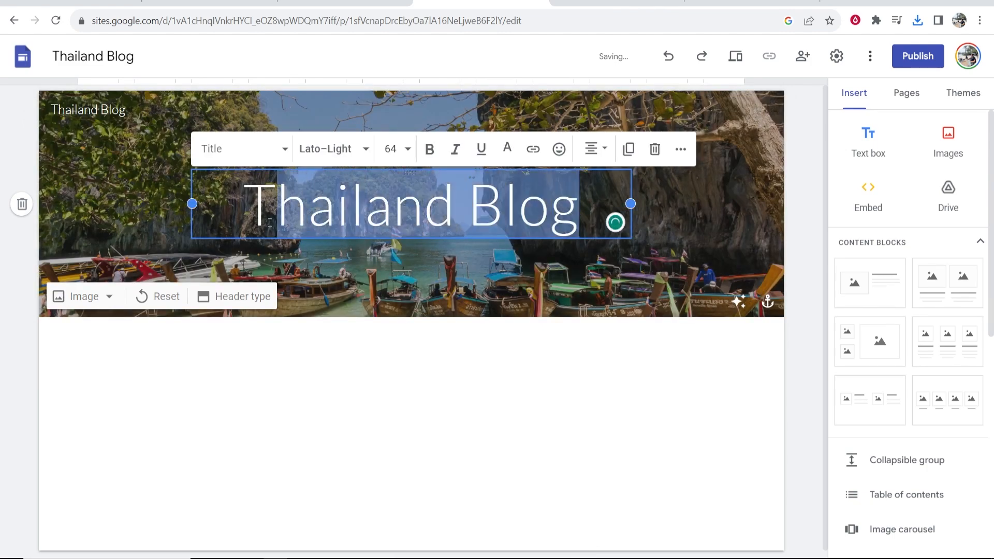
{"action": "left_click", "coordinate": [429, 149]}
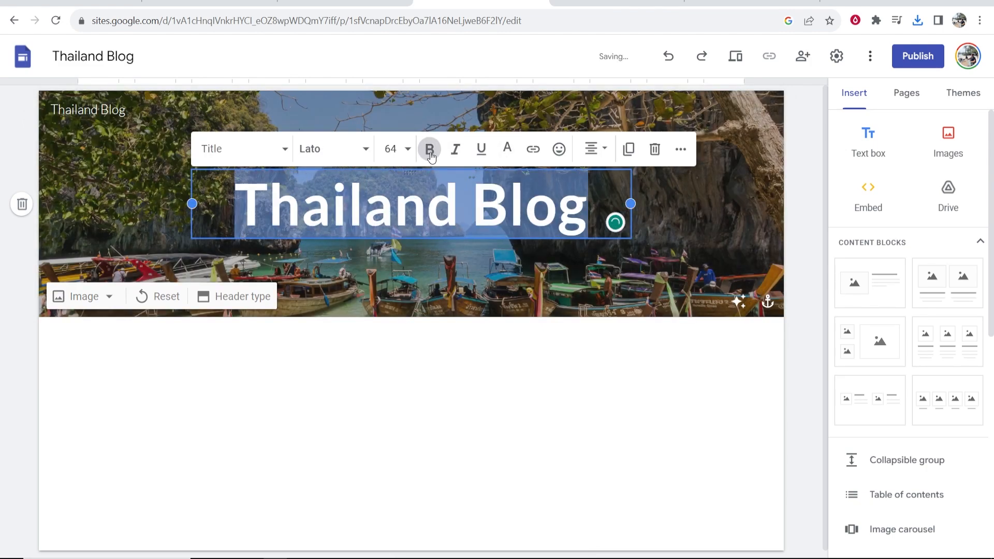
{"action": "left_click", "coordinate": [332, 148]}
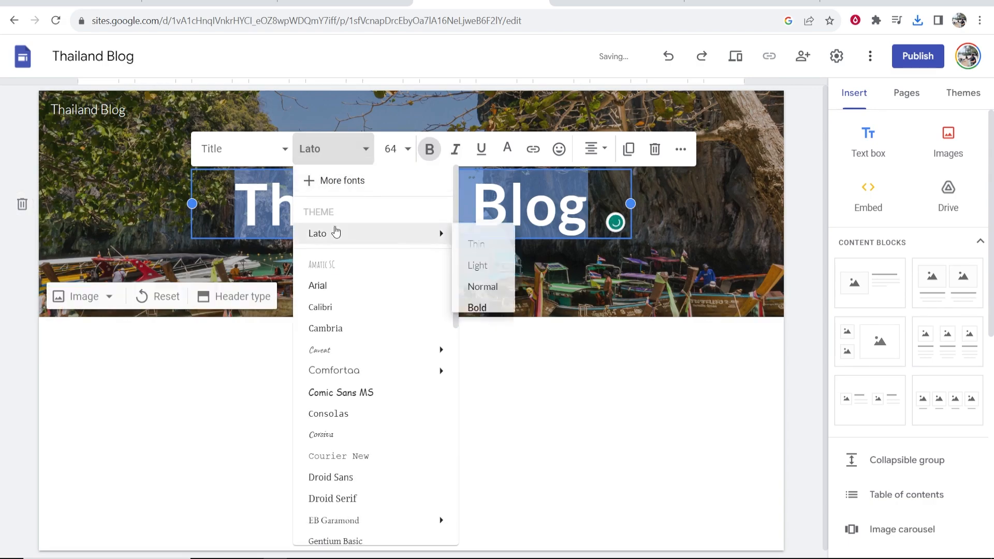
{"action": "left_click", "coordinate": [317, 285]}
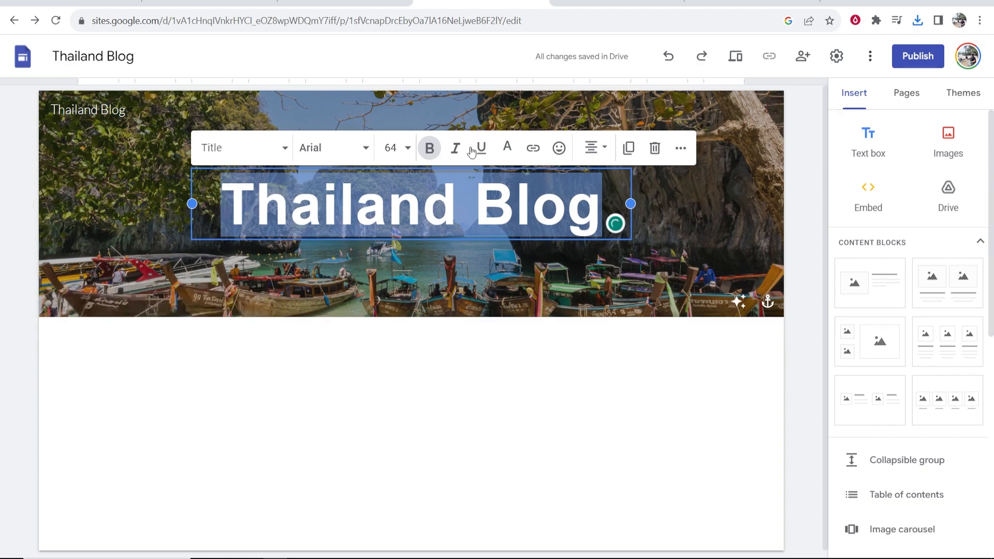
{"action": "left_click", "coordinate": [407, 147]}
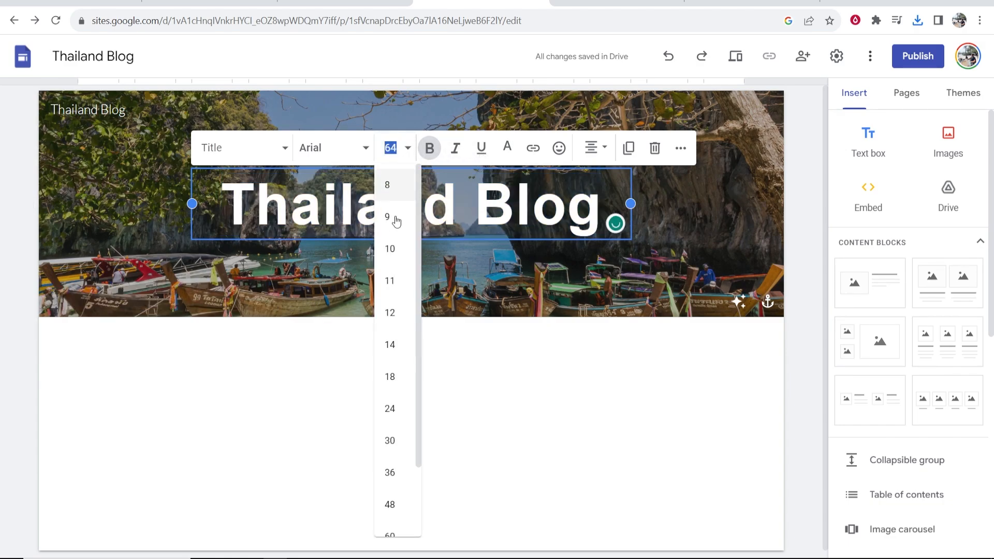
{"action": "left_click", "coordinate": [694, 112]}
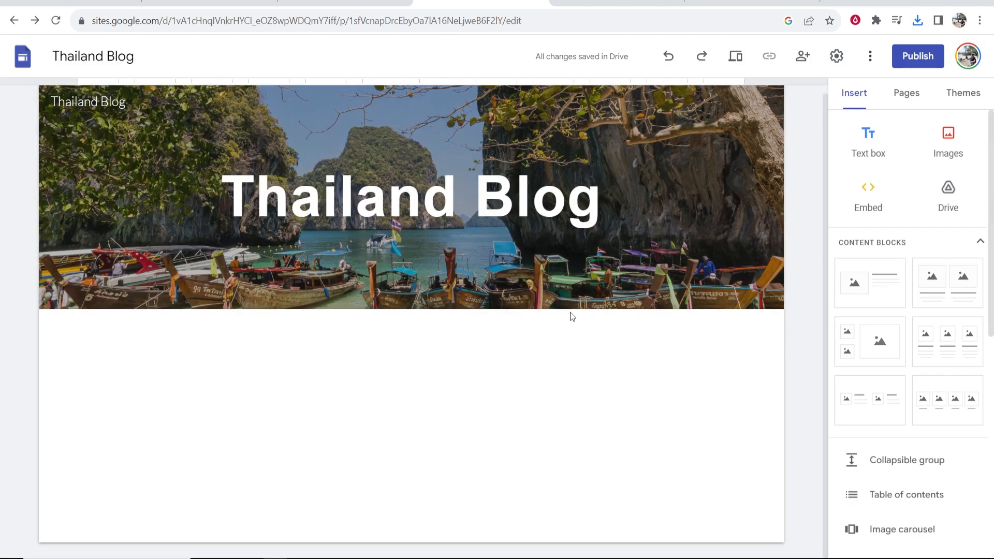
{"action": "mouse_move", "coordinate": [323, 509]}
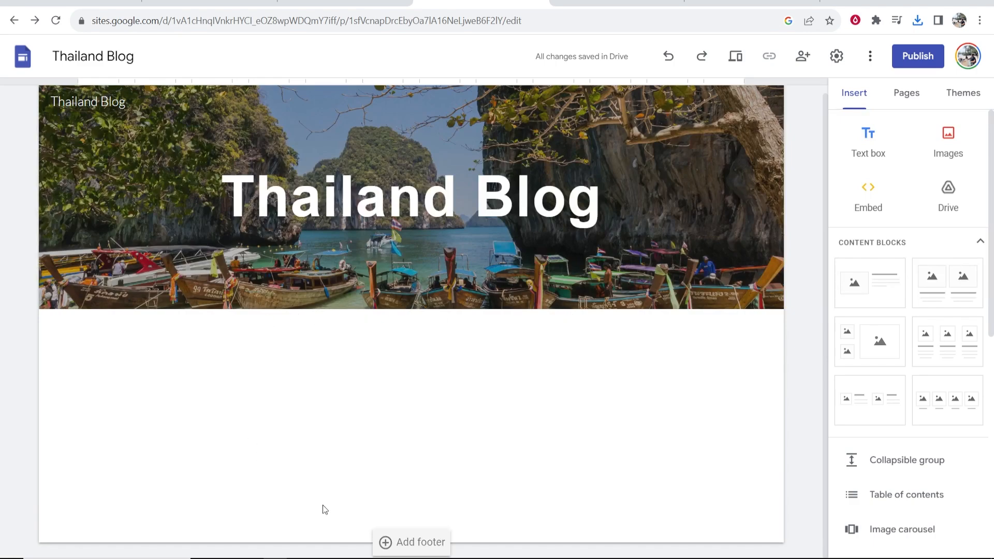
{"action": "mouse_move", "coordinate": [436, 421]}
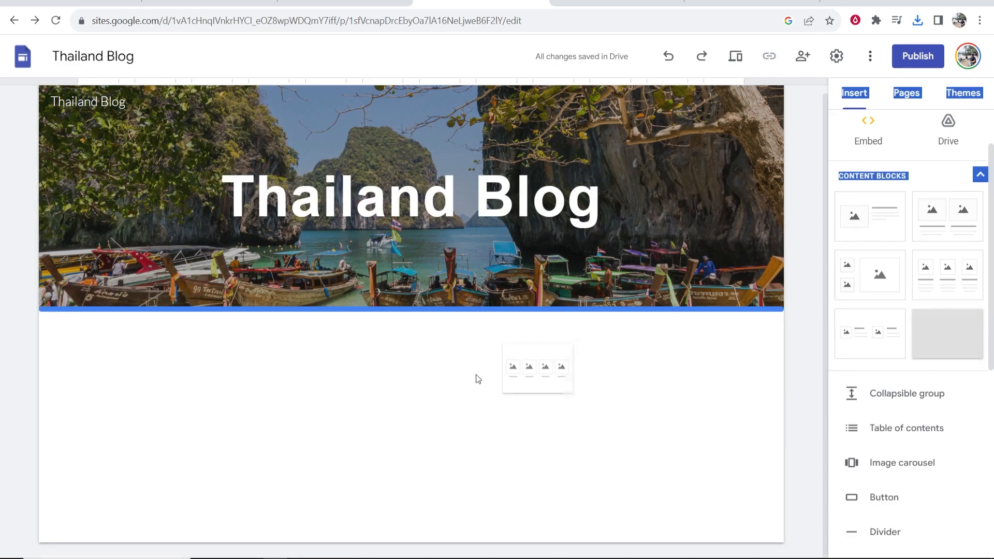
Step: Add a four-image block, caption tile one 'The Best Beaches in Thailand', download a beach photo
{"action": "left_click", "coordinate": [537, 368]}
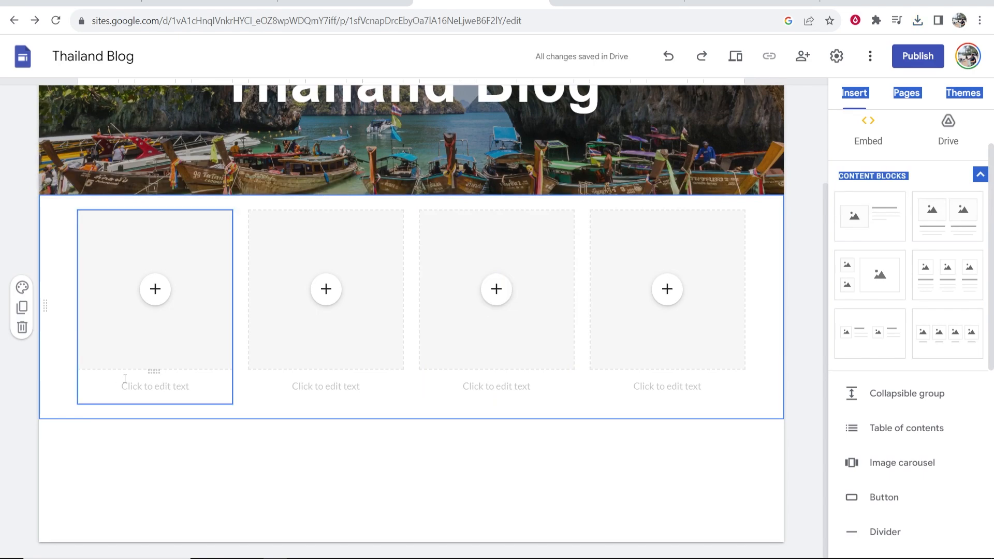
{"action": "left_click", "coordinate": [155, 386]}
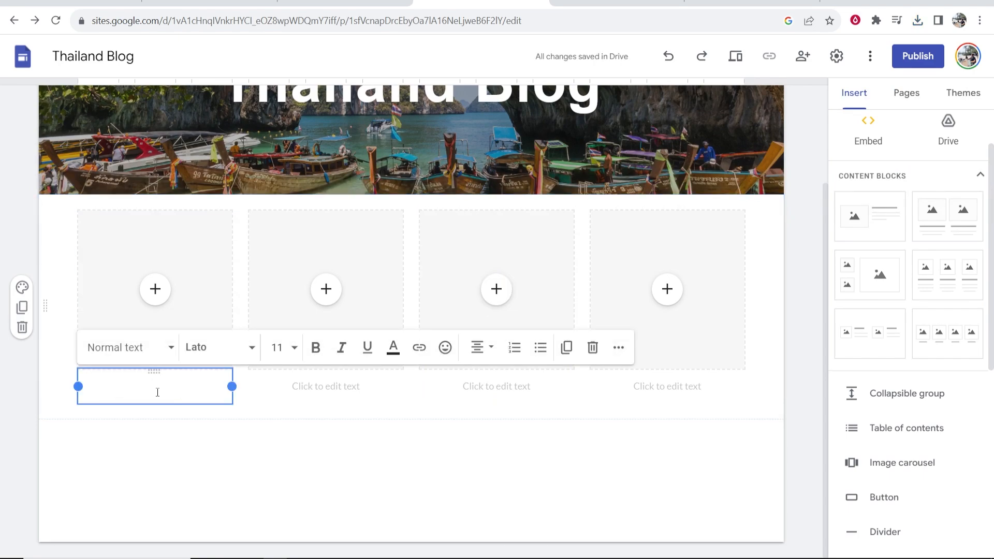
{"action": "type", "text": "TH"}
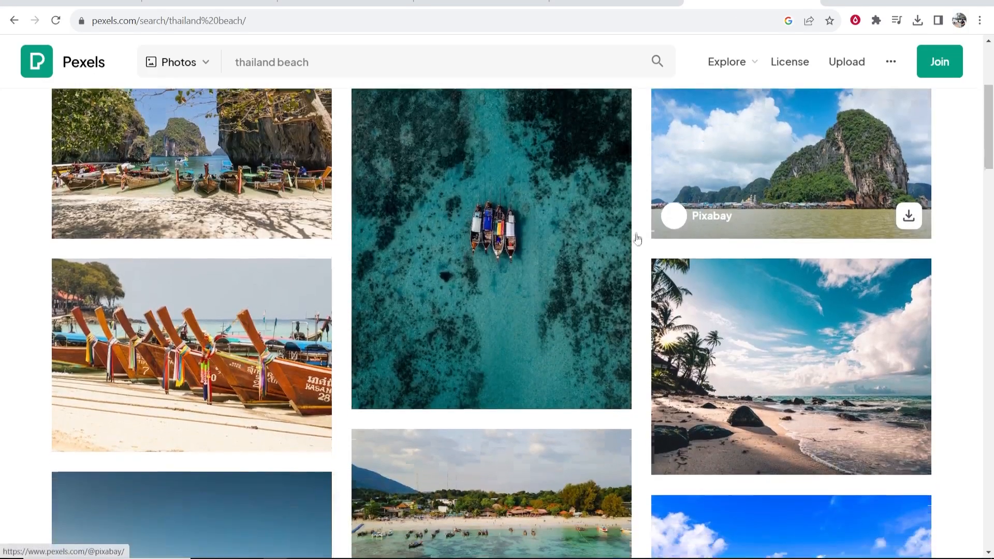
{"action": "scroll", "scroll_direction": "down", "scroll_amount": 3}
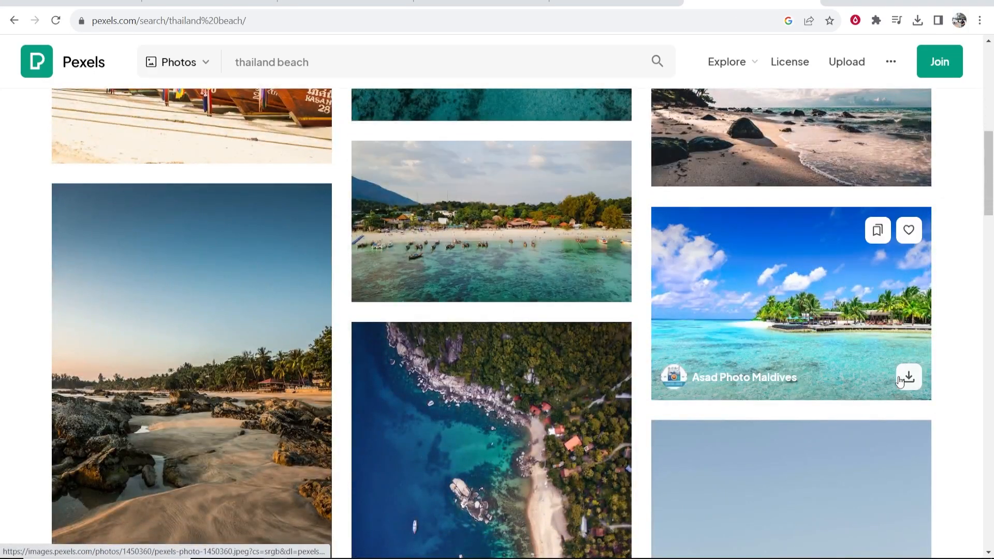
{"action": "left_click", "coordinate": [907, 378]}
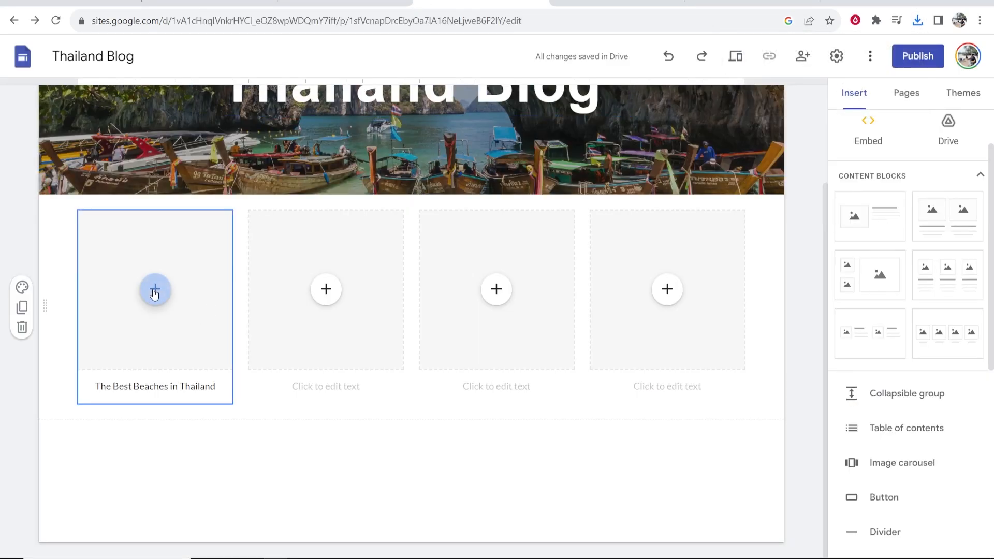
Step: Upload the turquoise-water beach photo into the first image tile
{"action": "left_click", "coordinate": [155, 289]}
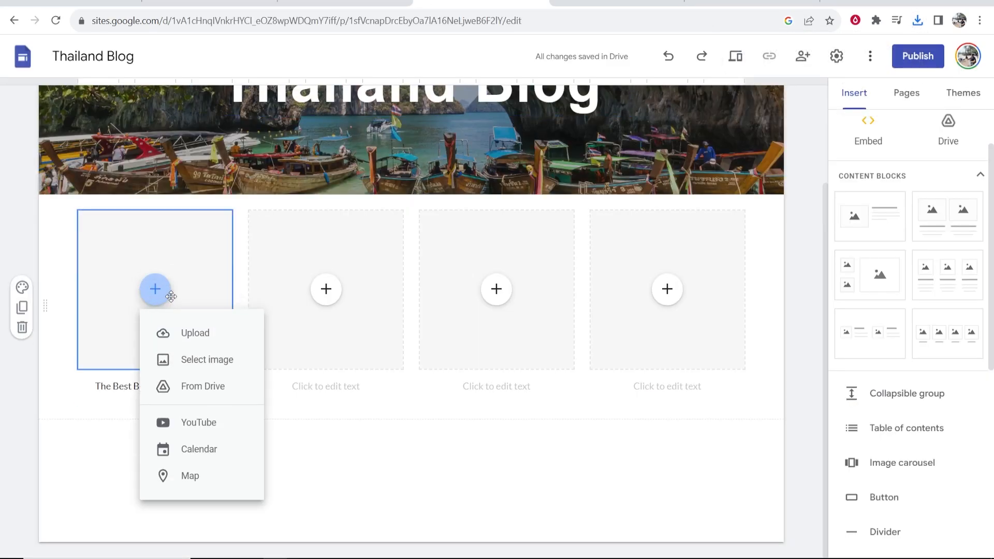
{"action": "left_click", "coordinate": [196, 333]}
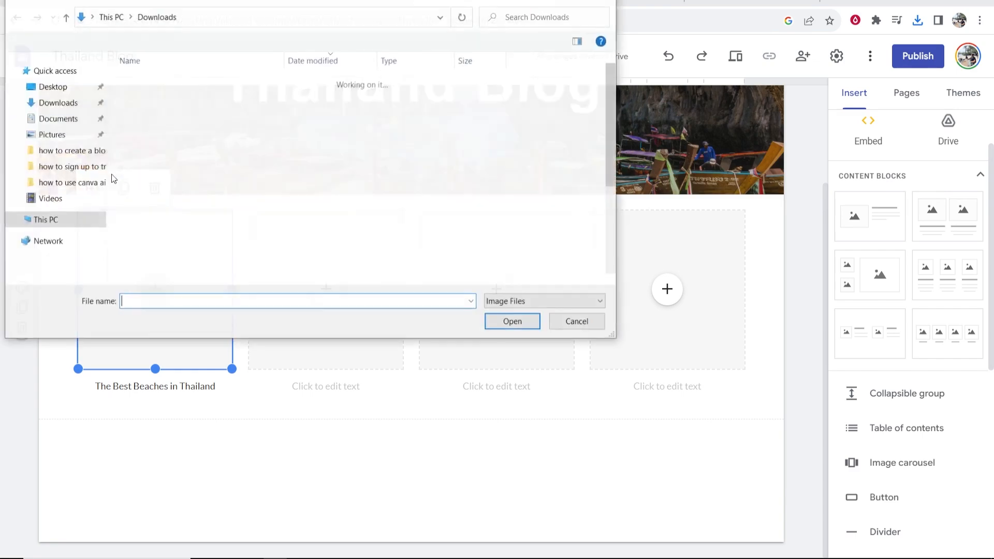
{"action": "left_click", "coordinate": [511, 322]}
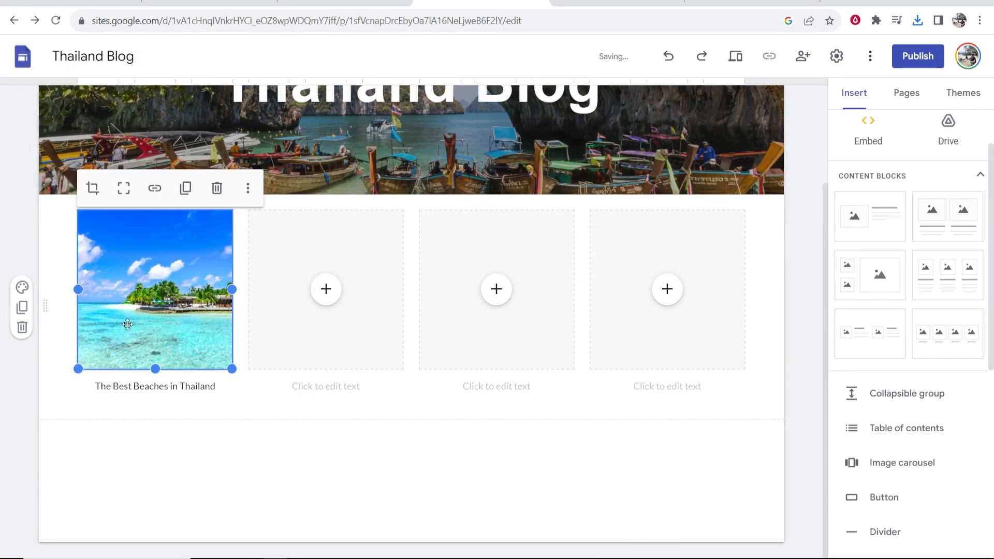
{"action": "left_click", "coordinate": [155, 386]}
{"action": "type", "text": "."}
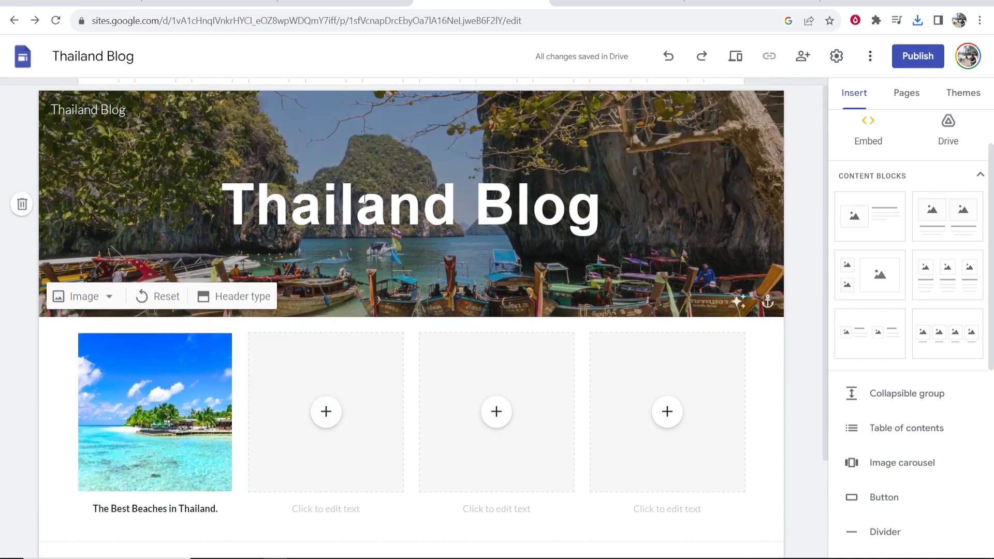
Step: Scroll down and back up the page to review the beach tile
{"action": "scroll", "scroll_direction": "down", "scroll_amount": 3}
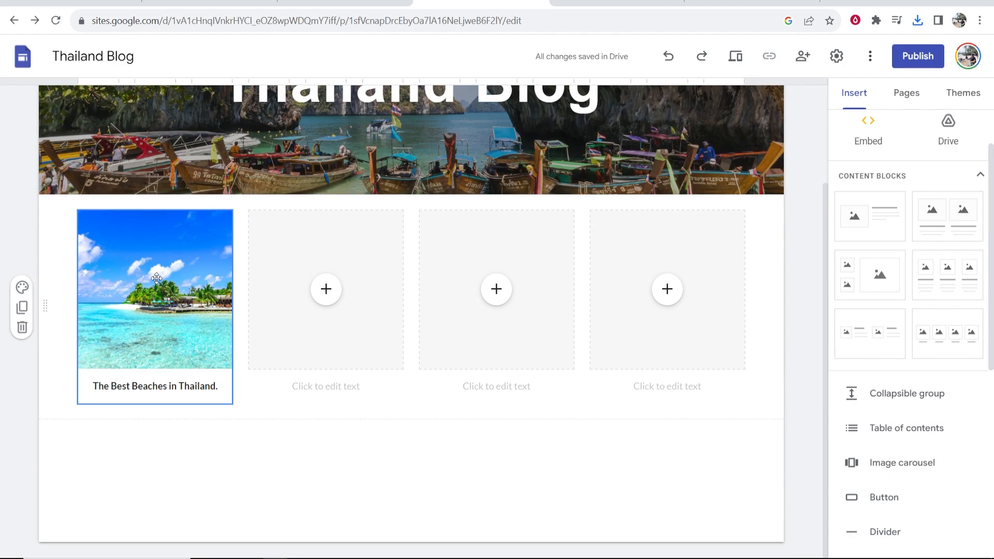
{"action": "scroll", "scroll_direction": "up", "scroll_amount": 3}
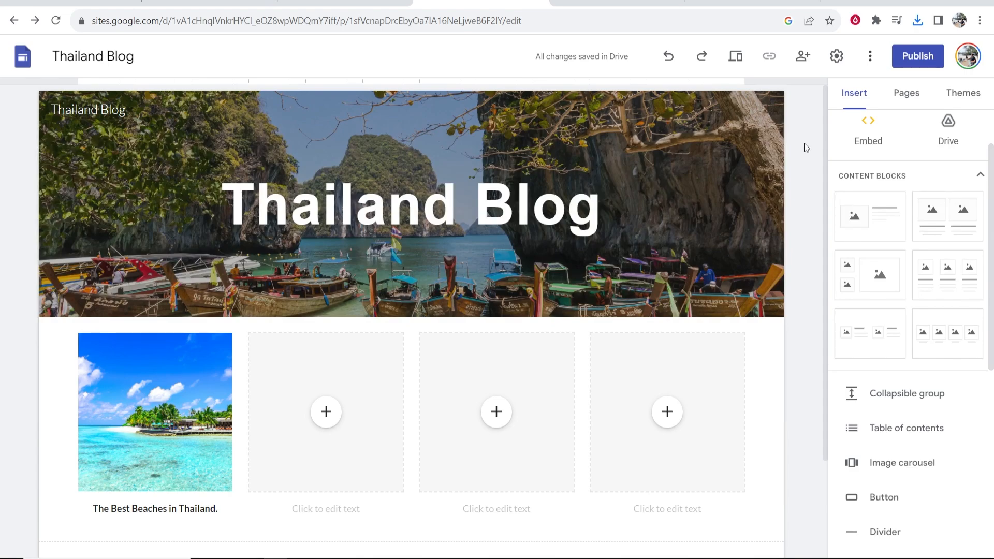
{"action": "mouse_move", "coordinate": [925, 104]}
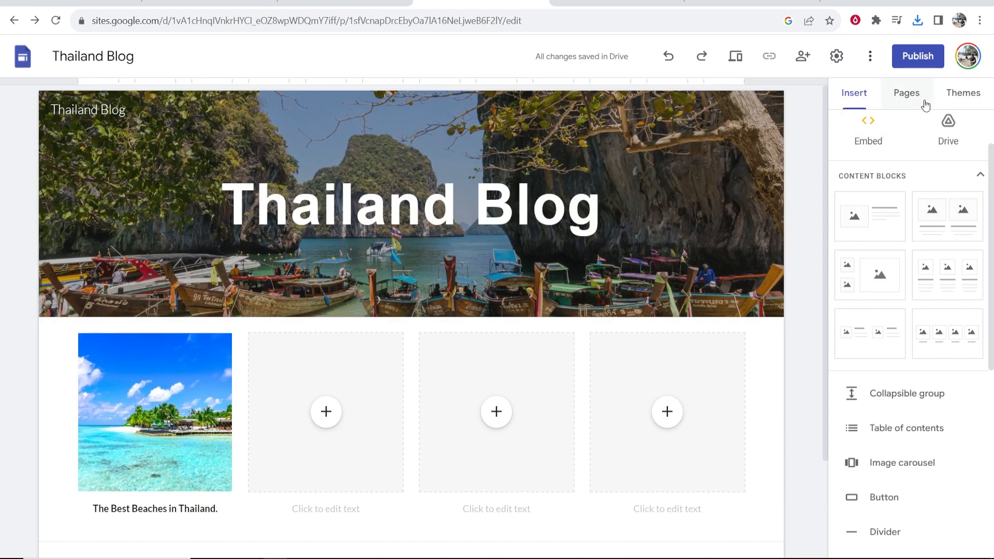
Step: Add a page named 'Best Beaches in Thailand' from the Pages panel
{"action": "left_click", "coordinate": [907, 93]}
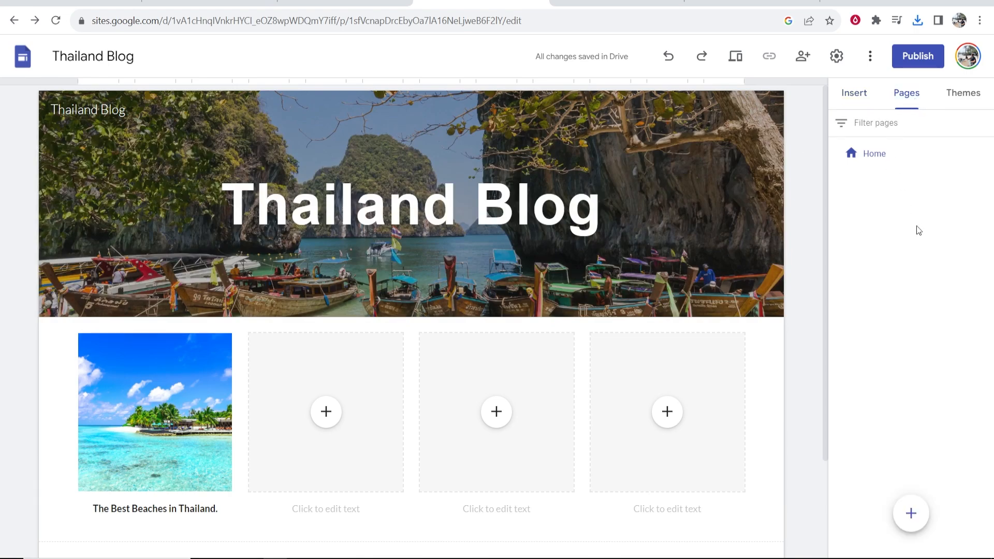
{"action": "left_click", "coordinate": [911, 514]}
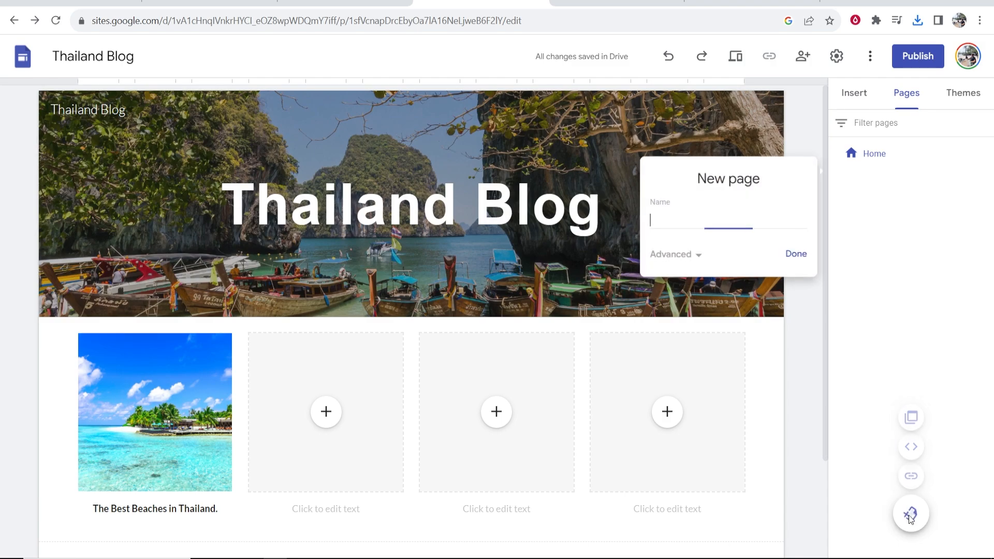
{"action": "mouse_move", "coordinate": [918, 390]}
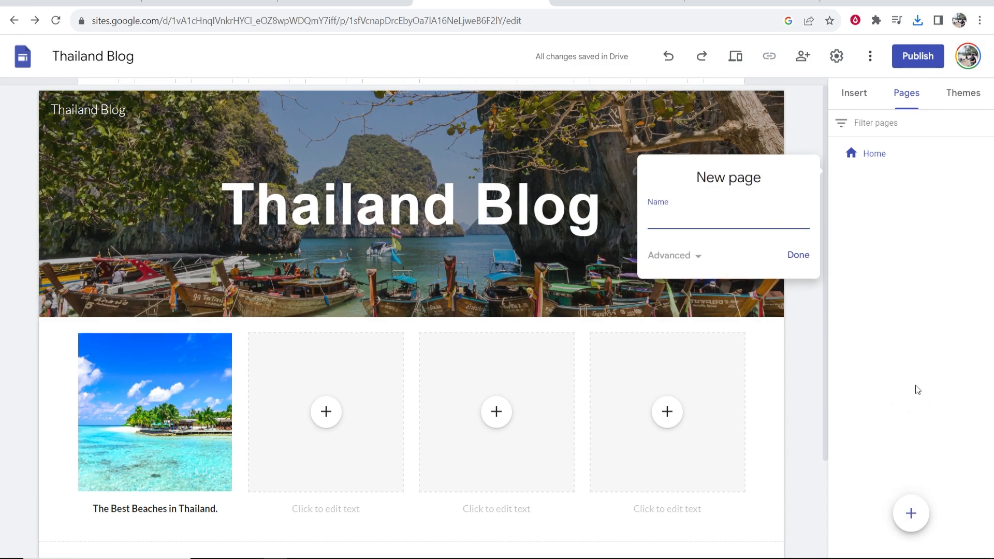
{"action": "type", "text": "Best Beaches in Thailand"}
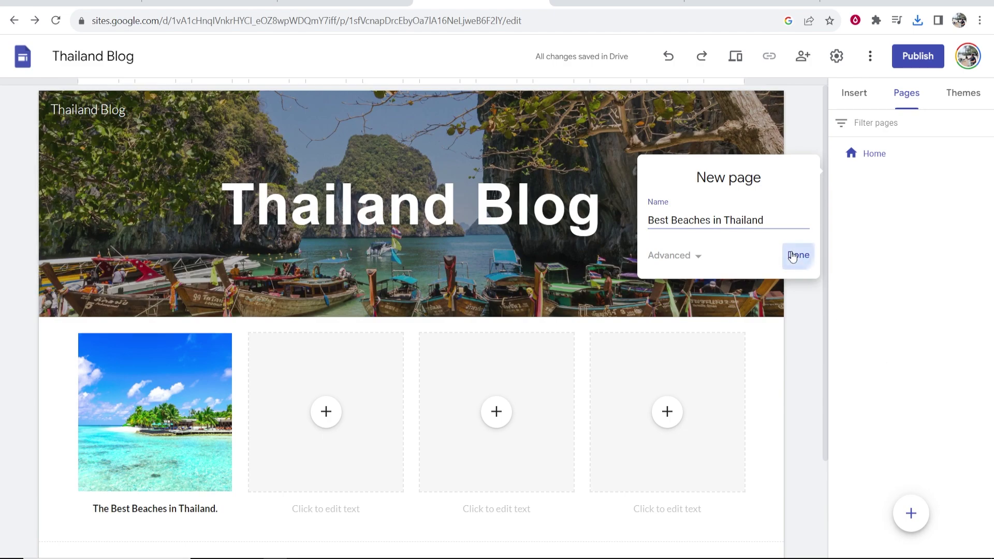
{"action": "left_click", "coordinate": [797, 255]}
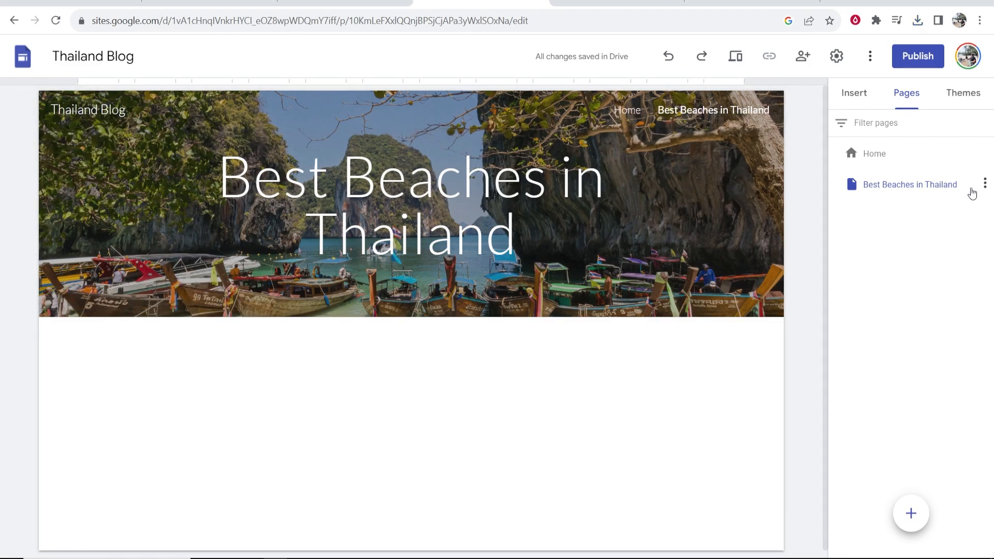
Step: Set the 'Best Beaches in Thailand' page to Hide from navigation
{"action": "left_click", "coordinate": [985, 183]}
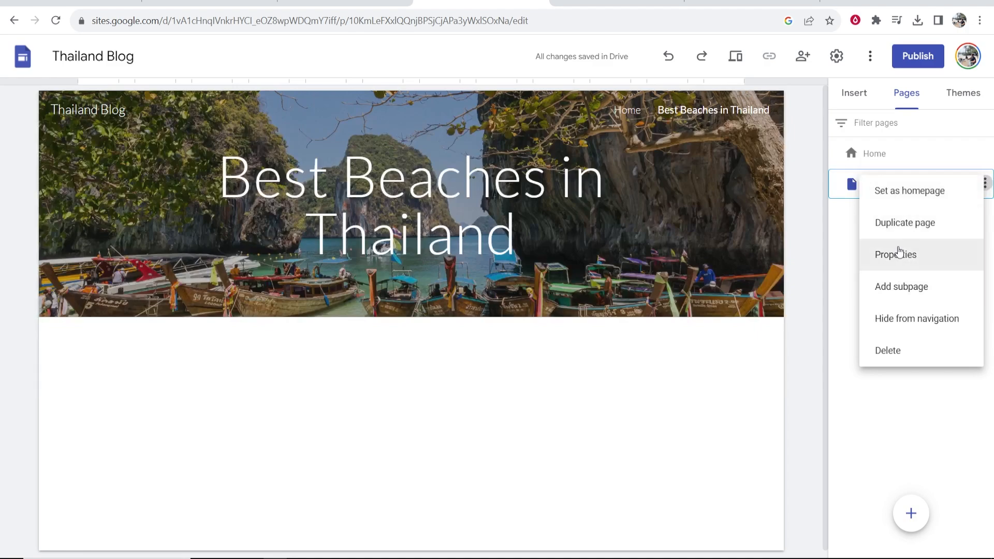
{"action": "left_click", "coordinate": [895, 254]}
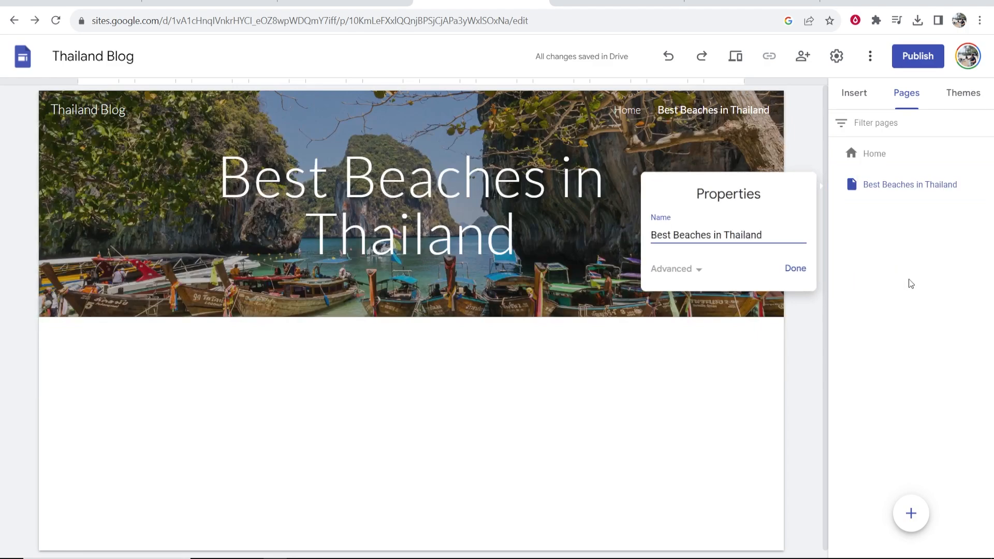
{"action": "left_click", "coordinate": [984, 184]}
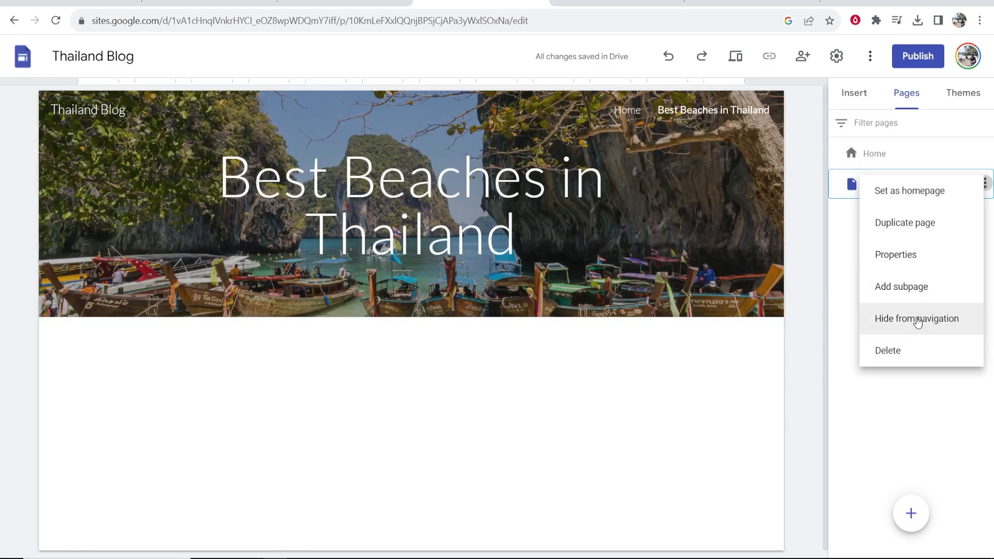
{"action": "left_click", "coordinate": [917, 318]}
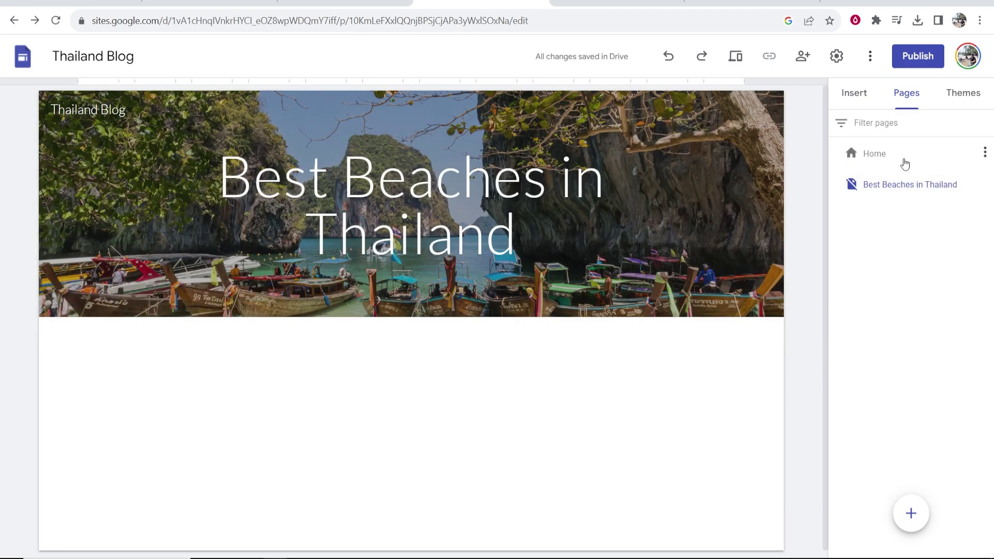
{"action": "left_click", "coordinate": [985, 152]}
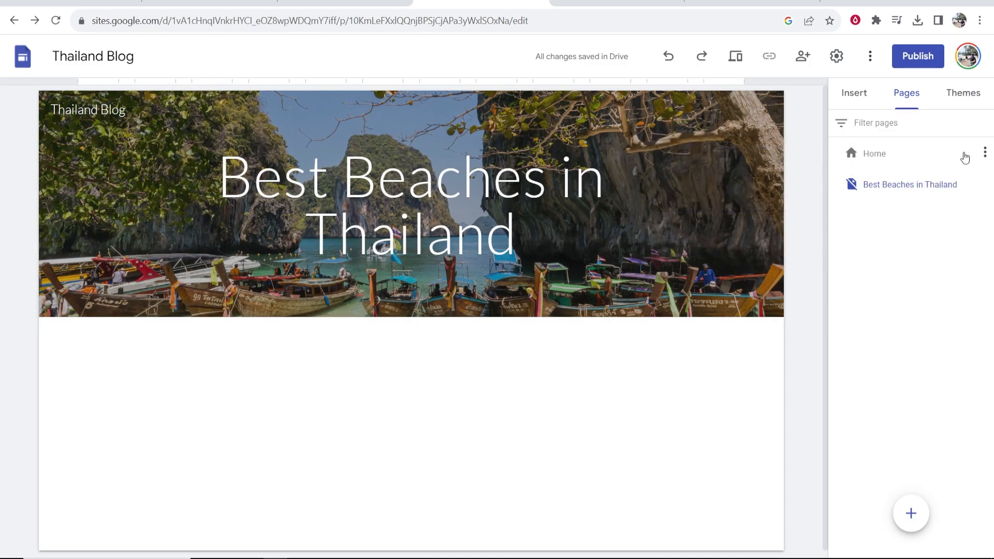
Step: On Home, link the first tile's caption to the 'Best Beaches in Thailand' page
{"action": "left_click", "coordinate": [874, 153]}
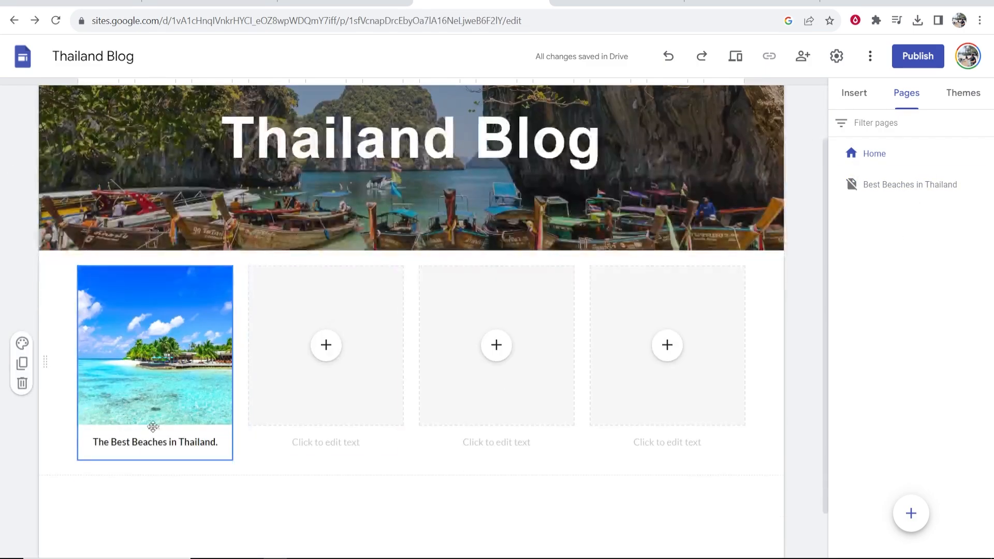
{"action": "double_click", "coordinate": [154, 442]}
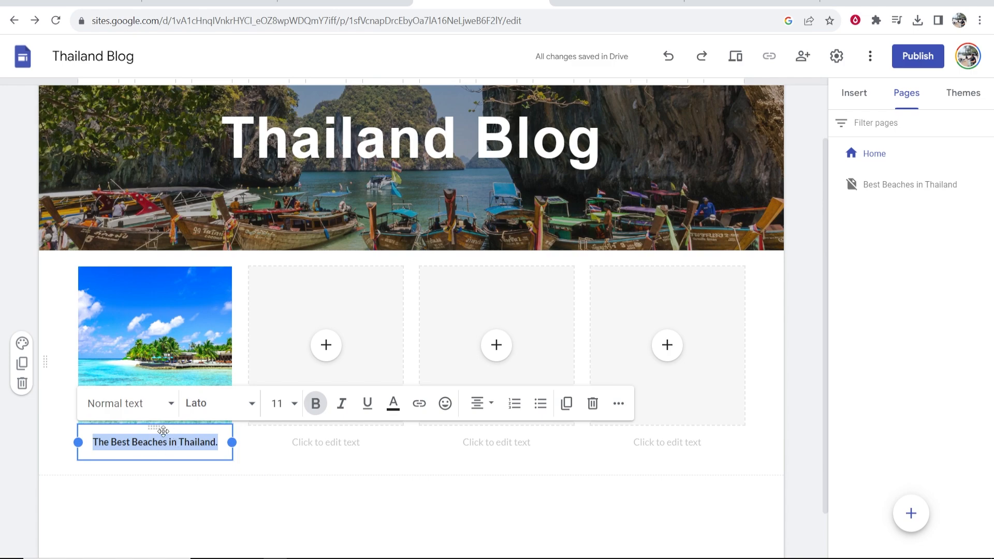
{"action": "mouse_move", "coordinate": [418, 404]}
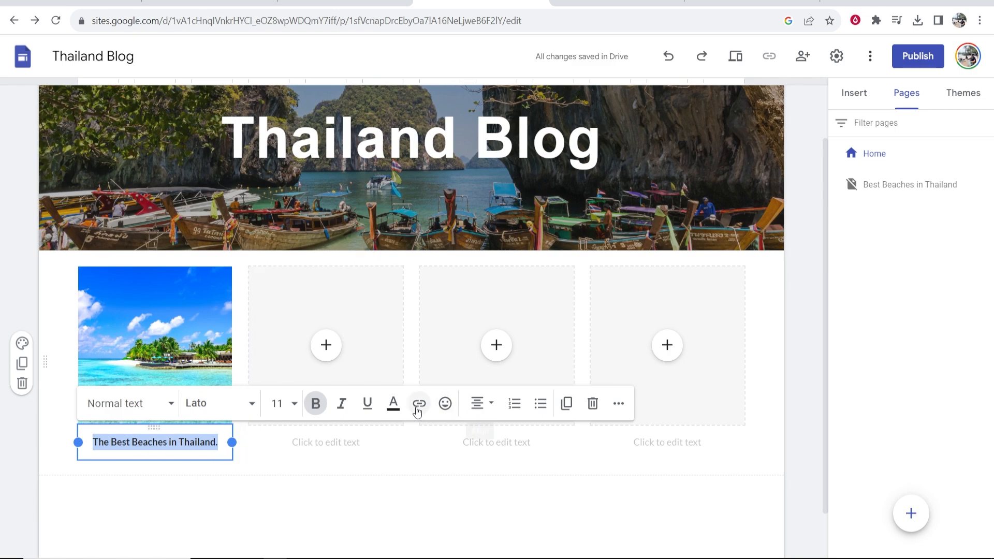
{"action": "left_click", "coordinate": [419, 403]}
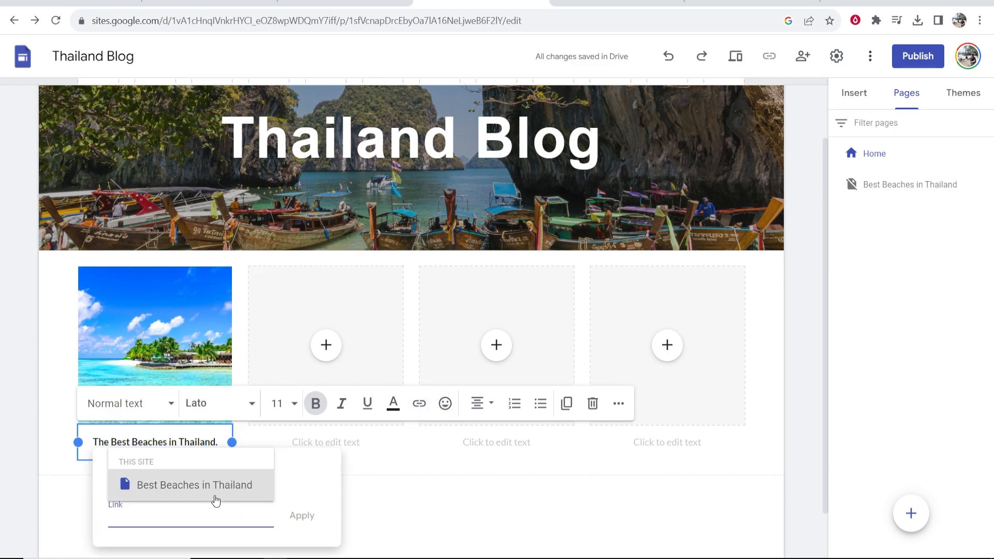
{"action": "mouse_move", "coordinate": [145, 489]}
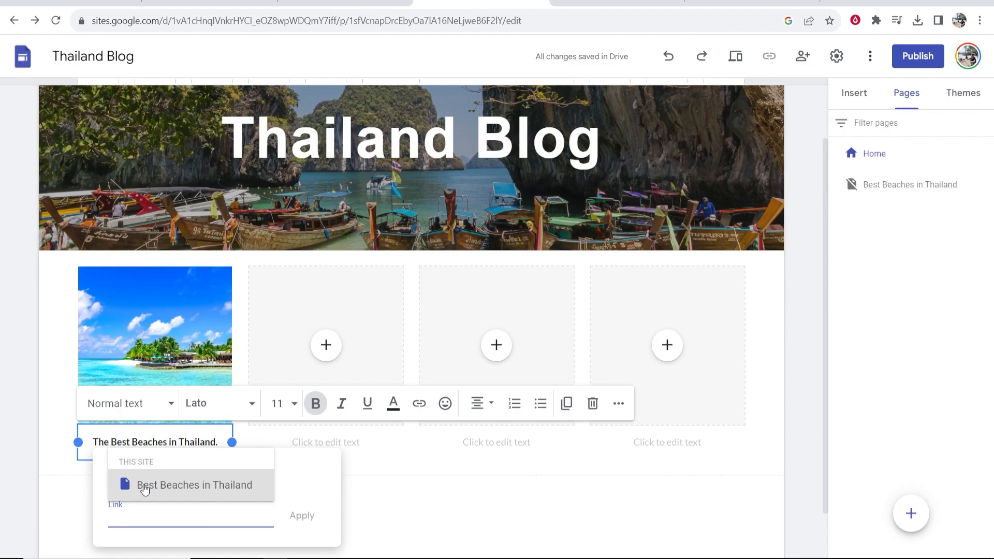
{"action": "left_click", "coordinate": [194, 485]}
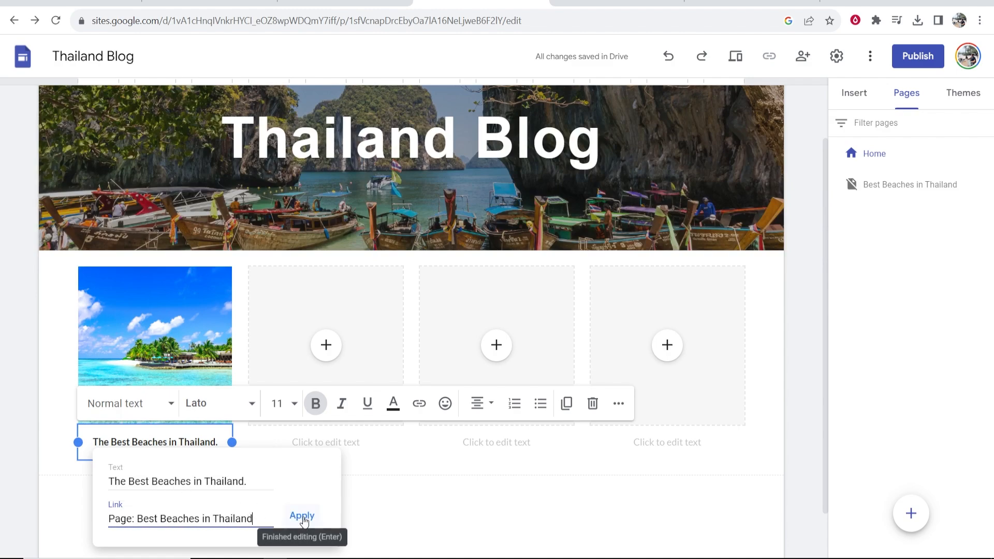
{"action": "mouse_move", "coordinate": [291, 520]}
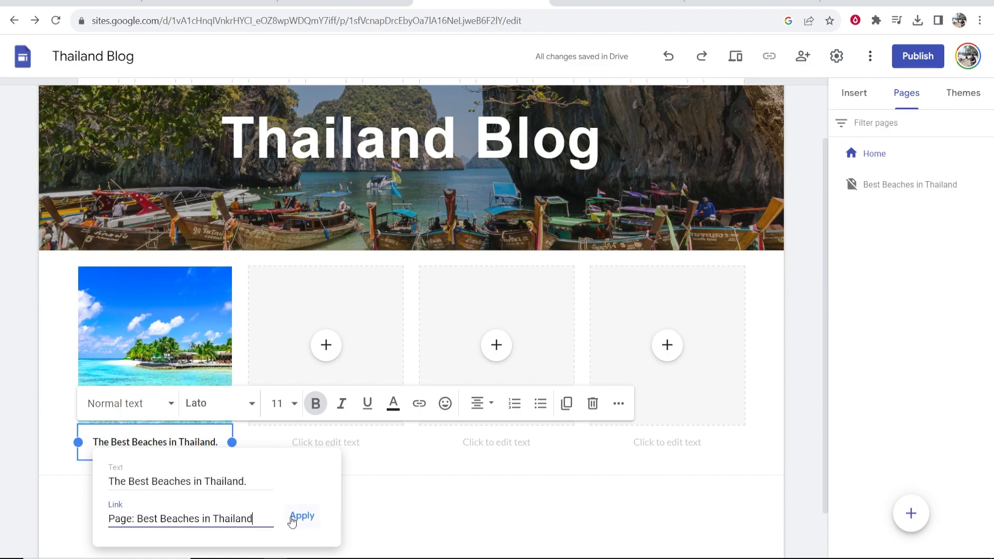
{"action": "left_click", "coordinate": [302, 516]}
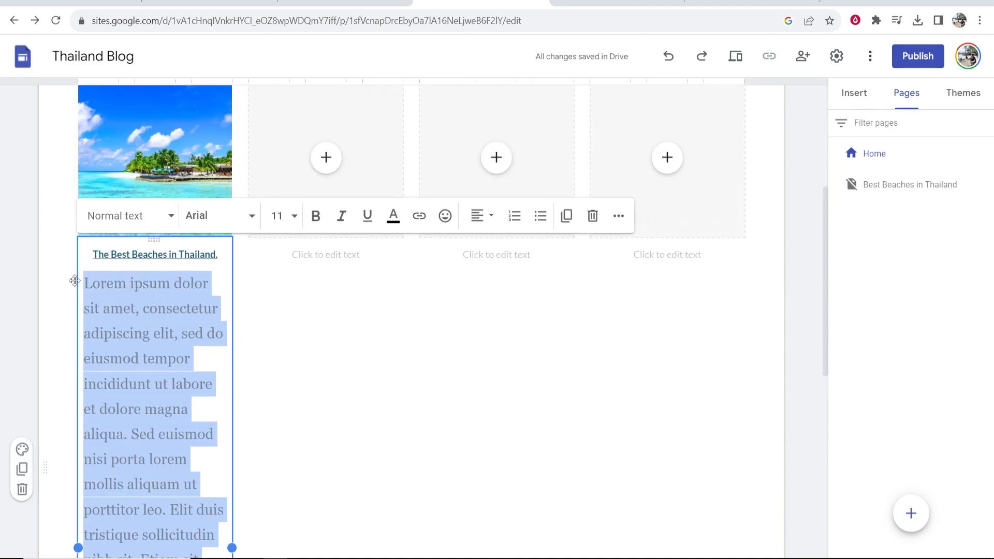
Step: Set the tile description to Arial and add a 'Read More...' link to the beaches page
{"action": "left_click", "coordinate": [219, 215]}
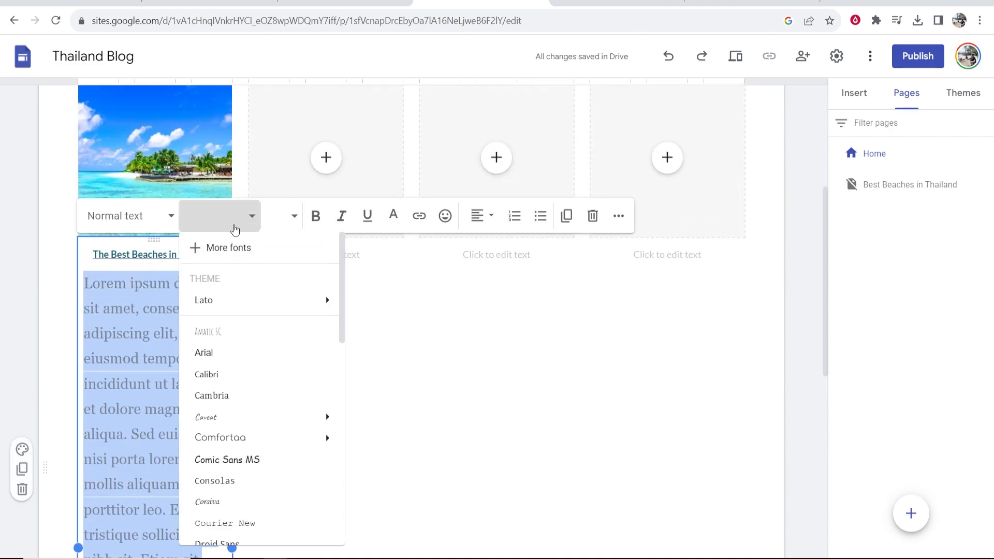
{"action": "left_click", "coordinate": [203, 353]}
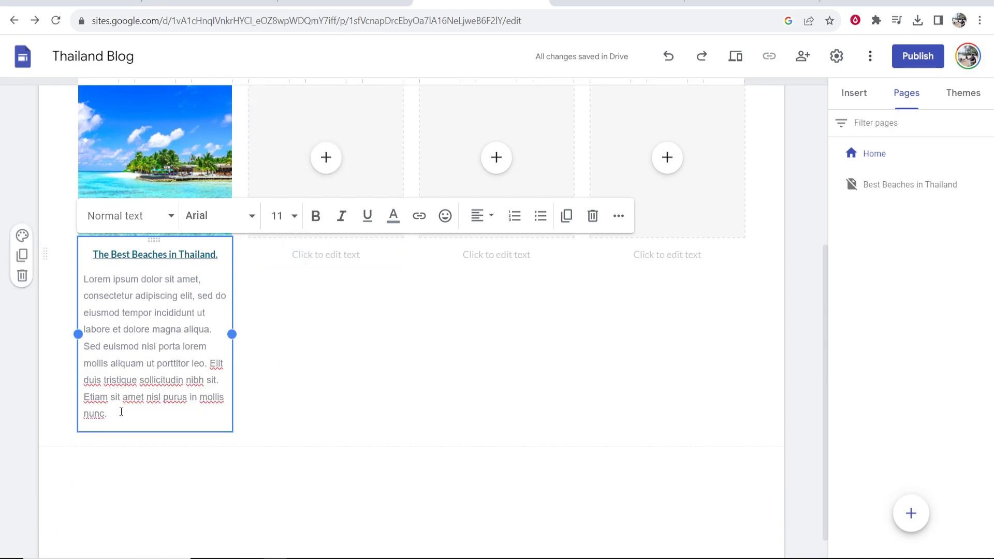
{"action": "type", "text": "Read"}
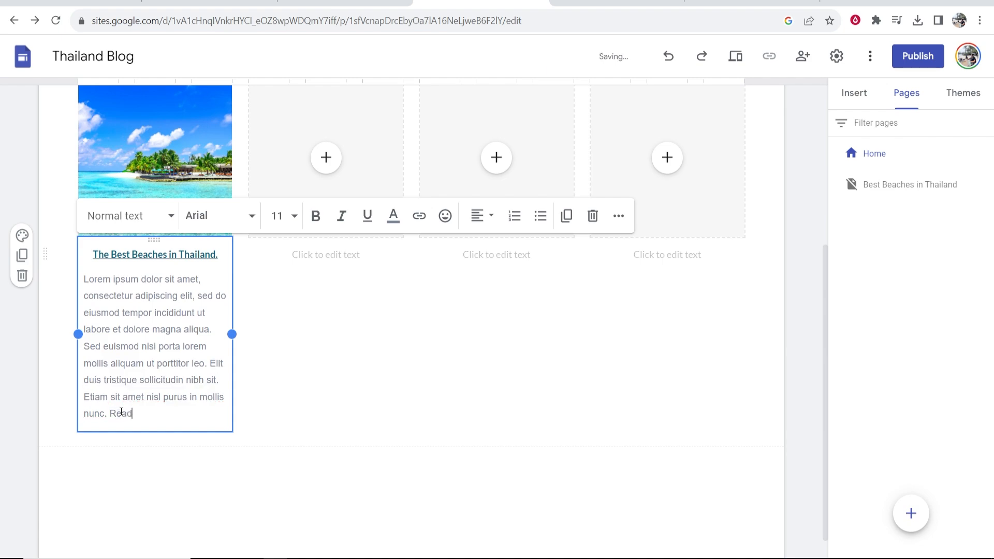
{"action": "type", "text": "More..."}
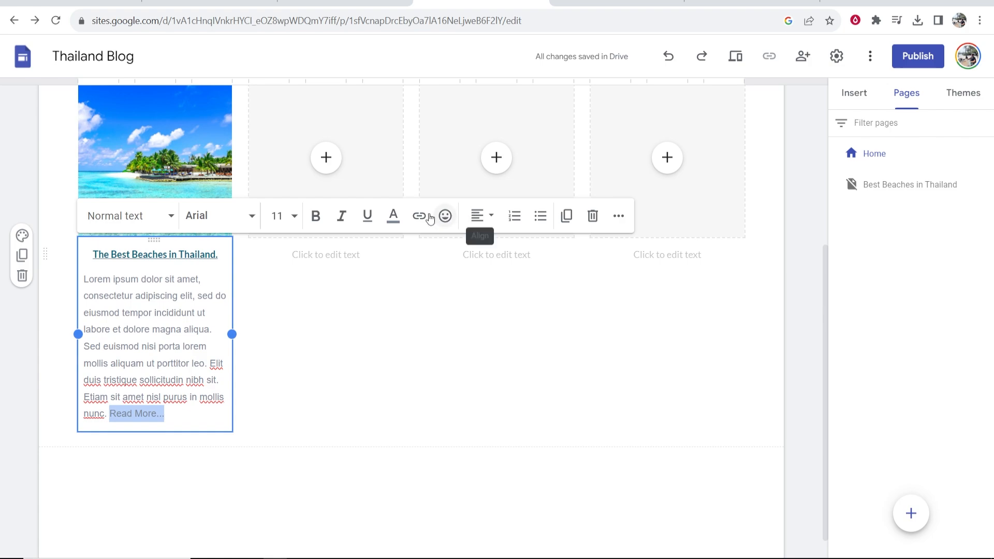
{"action": "left_click", "coordinate": [419, 215]}
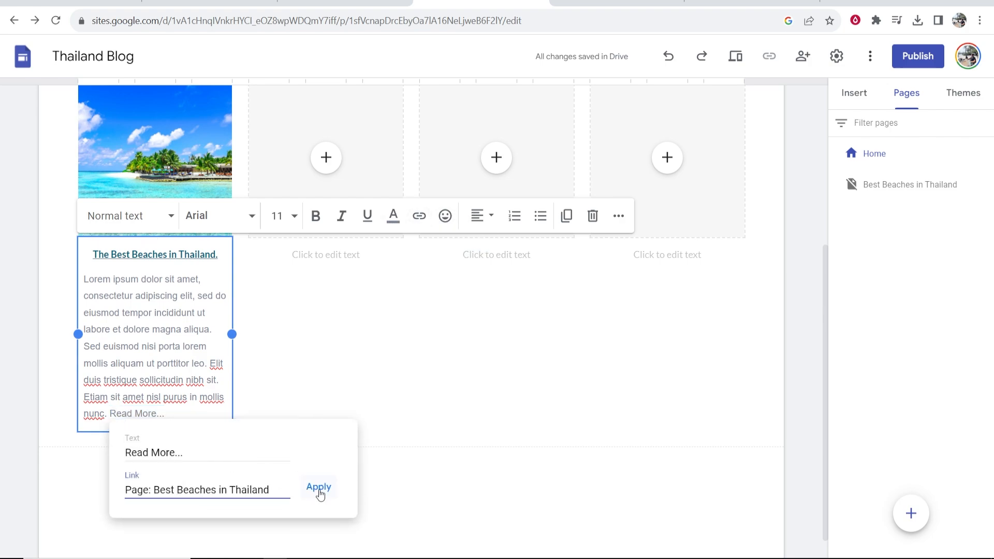
{"action": "left_click", "coordinate": [319, 487]}
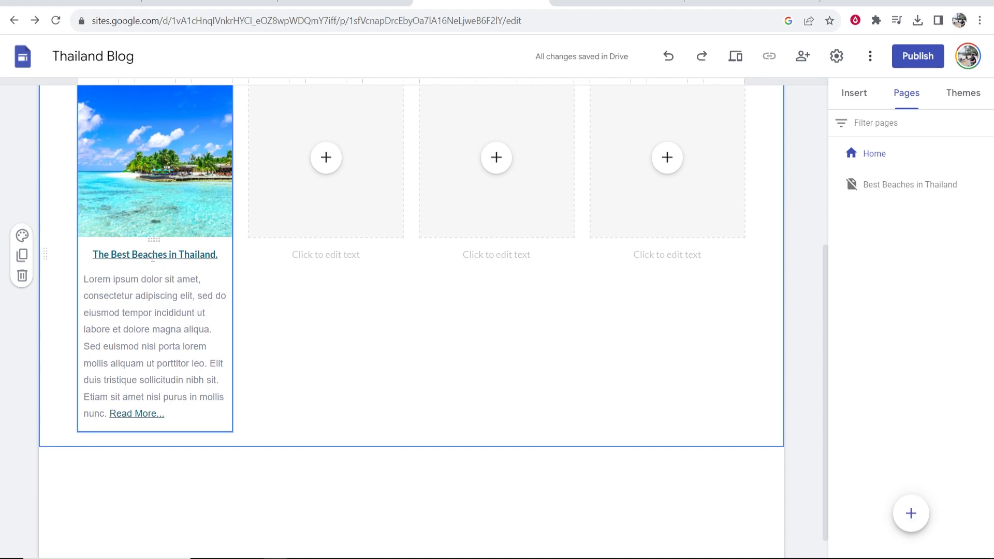
Step: Open the 'Best Beaches in Thailand' page from the Pages panel in the editor
{"action": "scroll", "scroll_direction": "up", "scroll_amount": 3}
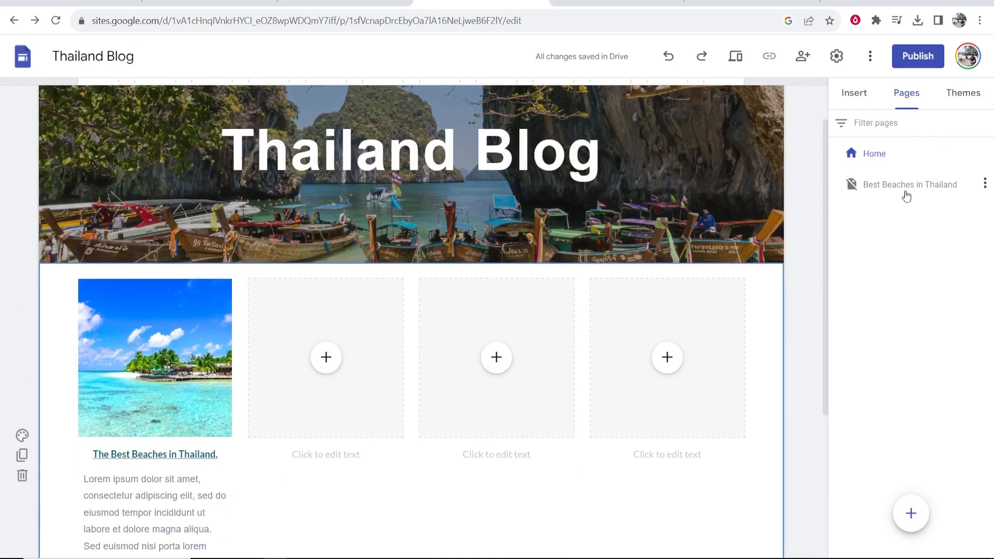
{"action": "left_click", "coordinate": [909, 184]}
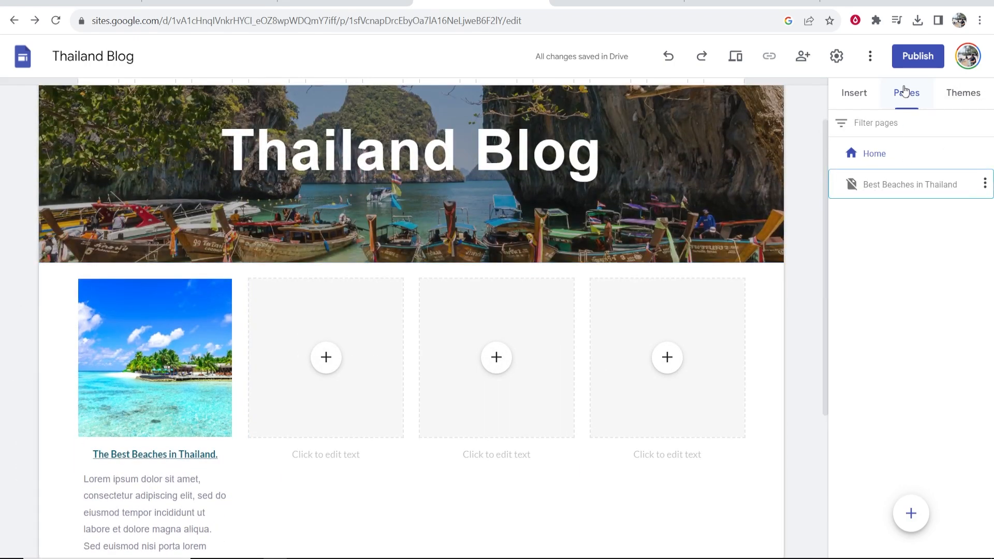
{"action": "double_click", "coordinate": [910, 185]}
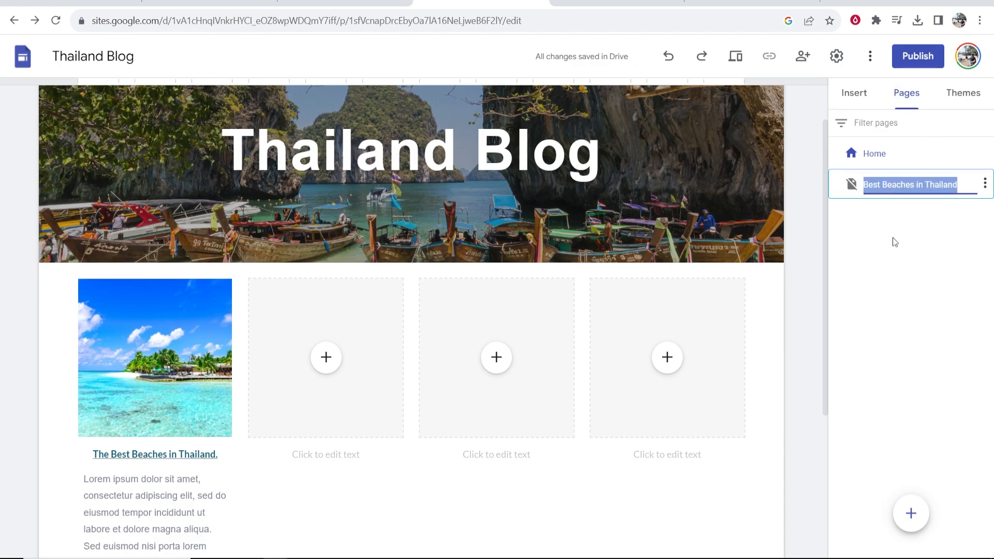
{"action": "left_click", "coordinate": [909, 184]}
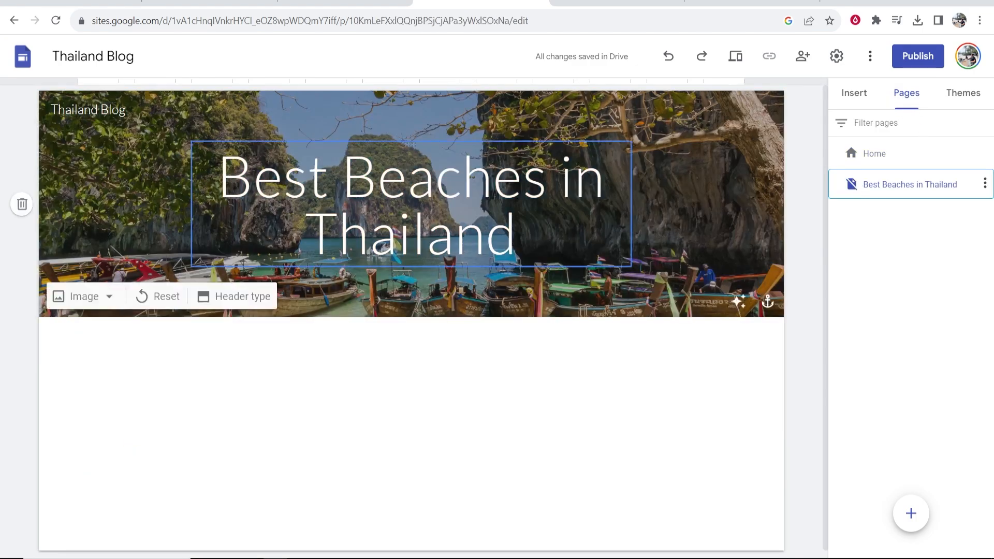
{"action": "left_click", "coordinate": [319, 369]}
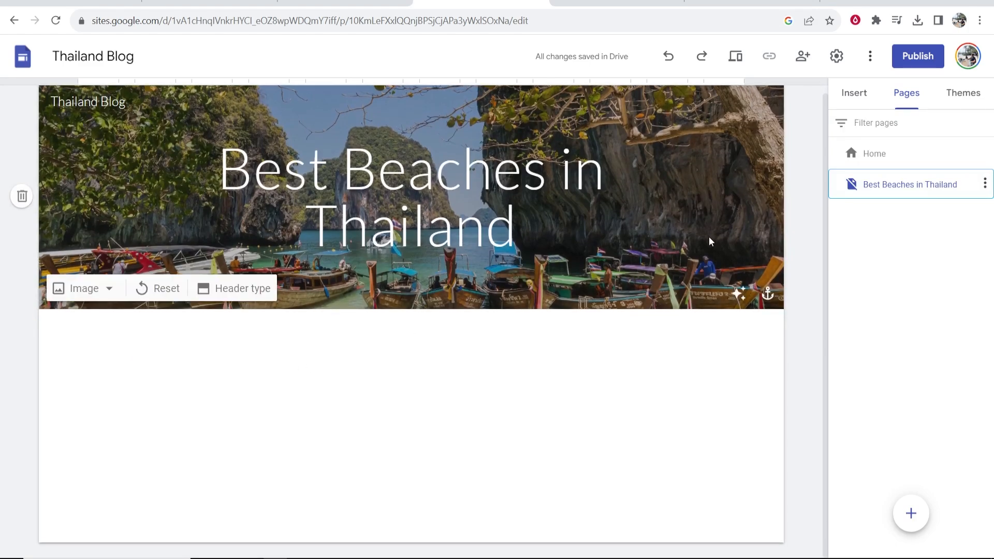
Step: Insert an image-beside-text block and choose Images > Select for its image slot
{"action": "left_click", "coordinate": [854, 93]}
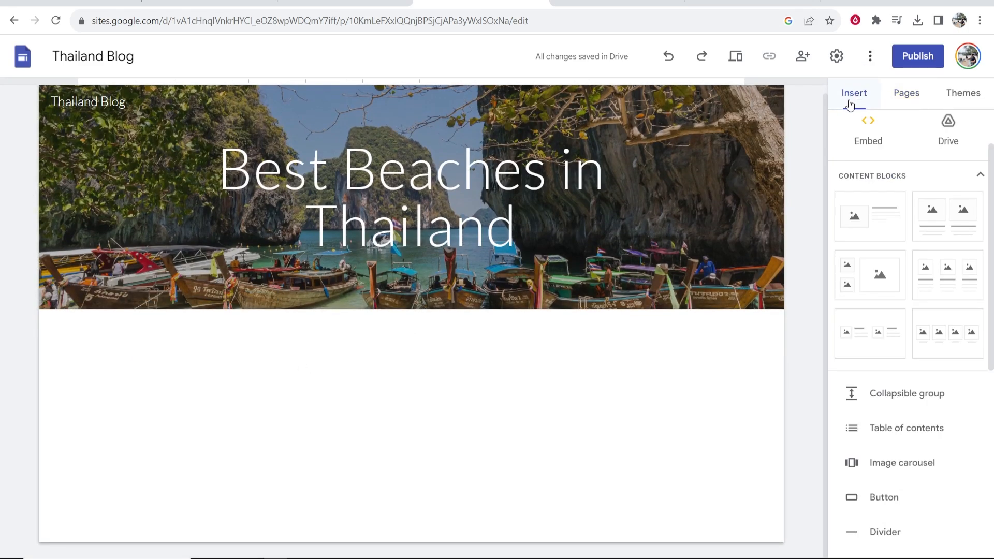
{"action": "mouse_move", "coordinate": [907, 393]}
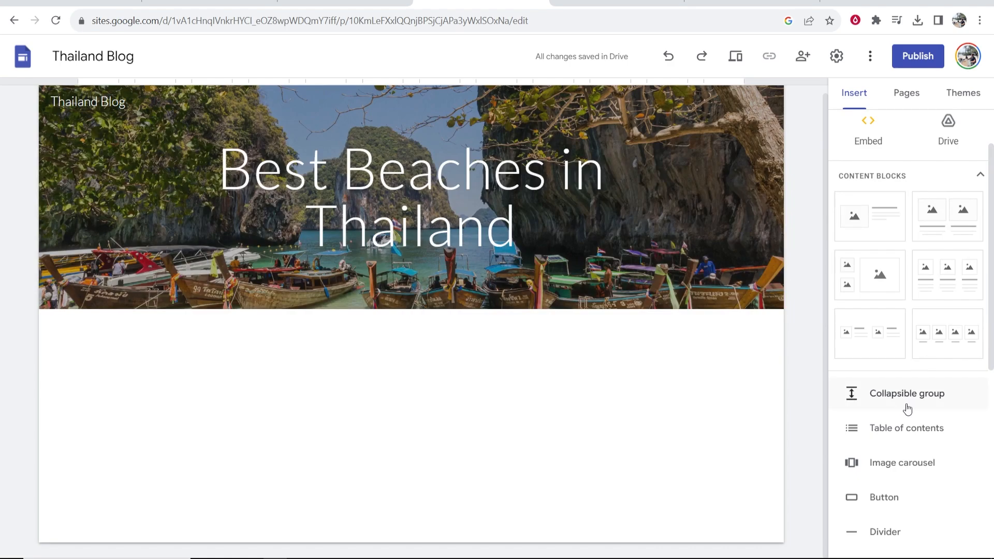
{"action": "scroll", "scroll_direction": "down", "scroll_amount": 3}
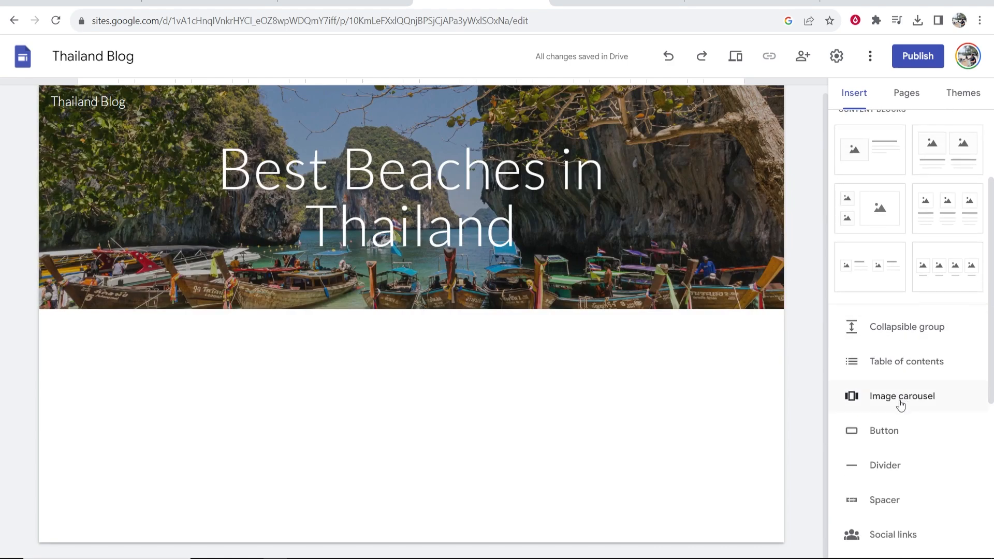
{"action": "scroll", "scroll_direction": "up", "scroll_amount": 3}
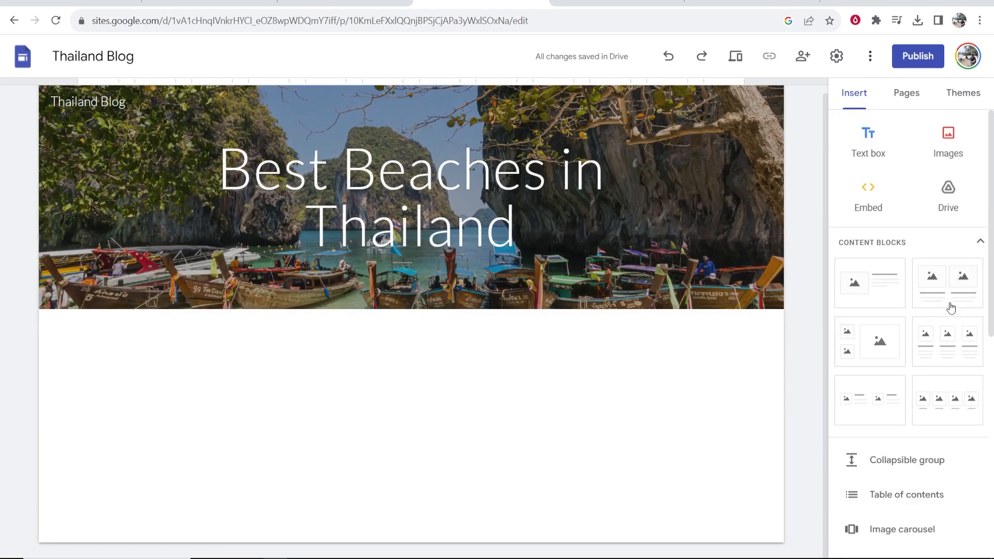
{"action": "mouse_move", "coordinate": [869, 283]}
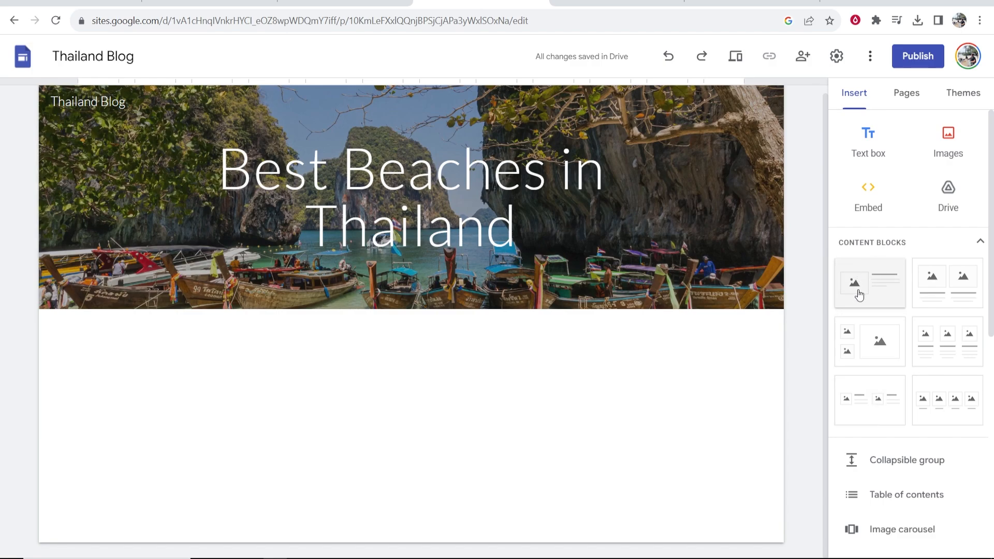
{"action": "left_click", "coordinate": [870, 283]}
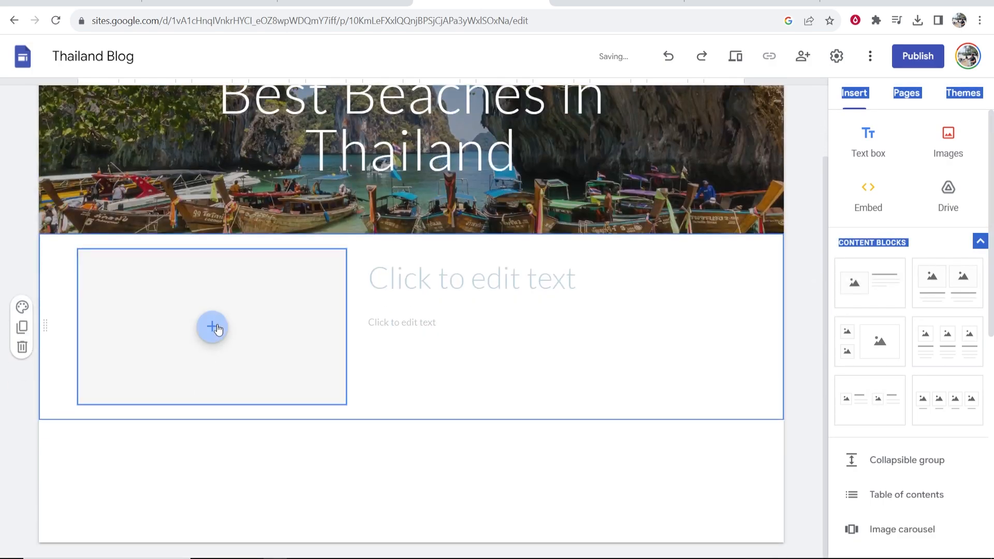
{"action": "left_click", "coordinate": [212, 327]}
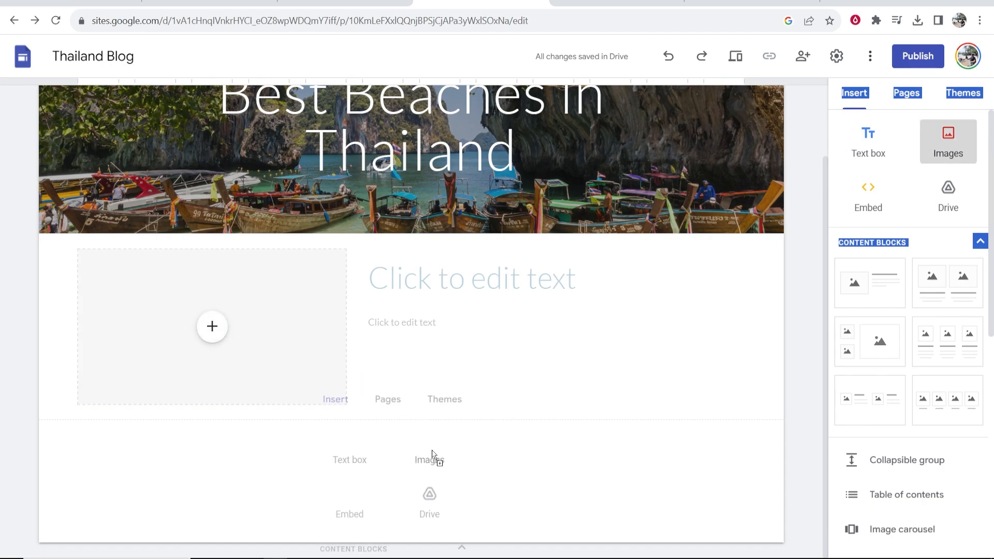
{"action": "left_click", "coordinate": [948, 138]}
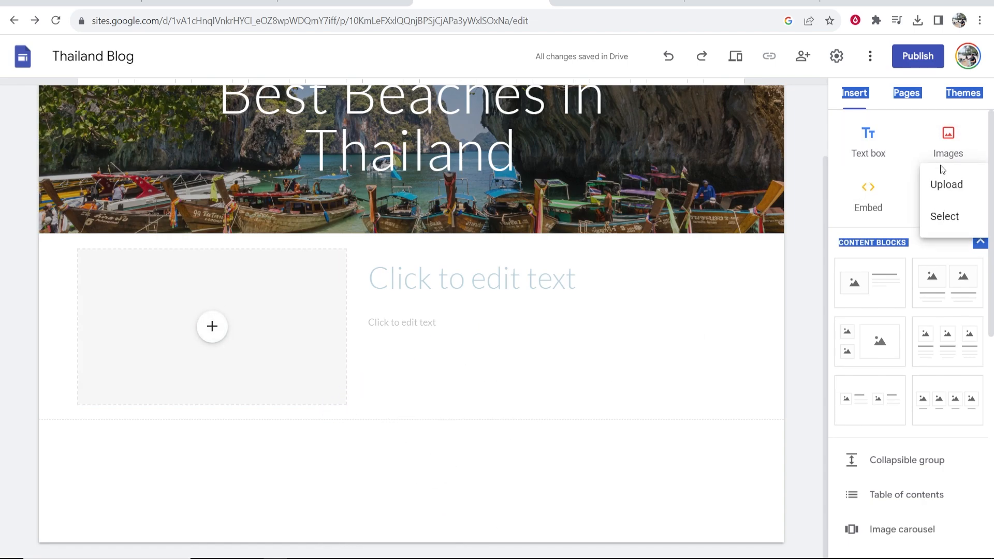
{"action": "left_click", "coordinate": [946, 184]}
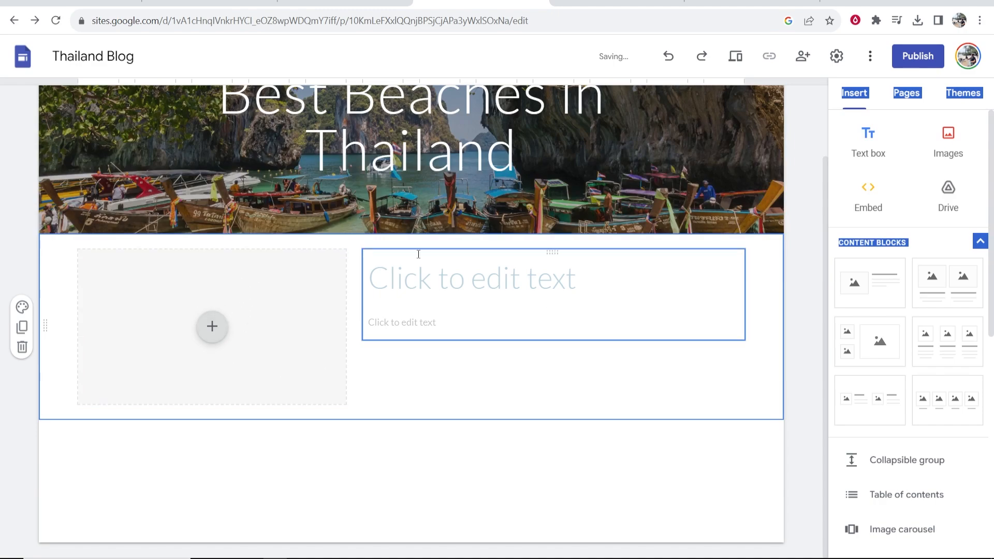
Step: Title the block 'Best Beaches in Thailand - A Full Guide To Thai Beaches!'
{"action": "left_click", "coordinate": [211, 327]}
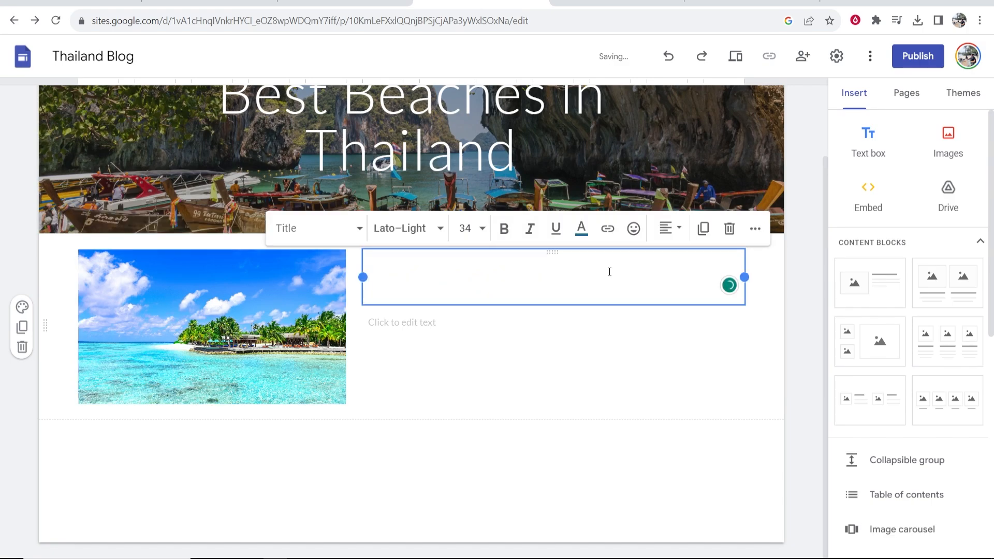
{"action": "type", "text": "Best Be"}
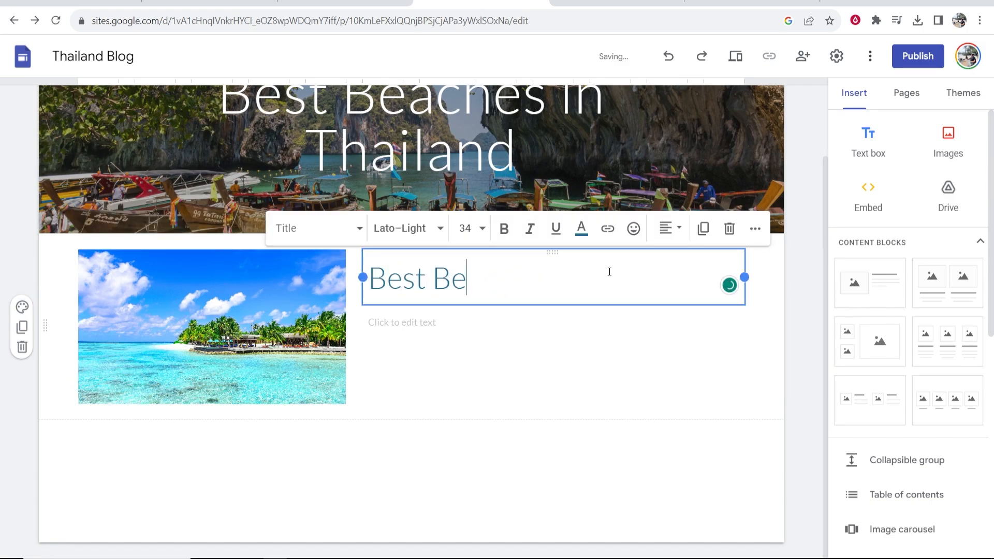
{"action": "type", "text": "aches in Thailand - A Full Gu"}
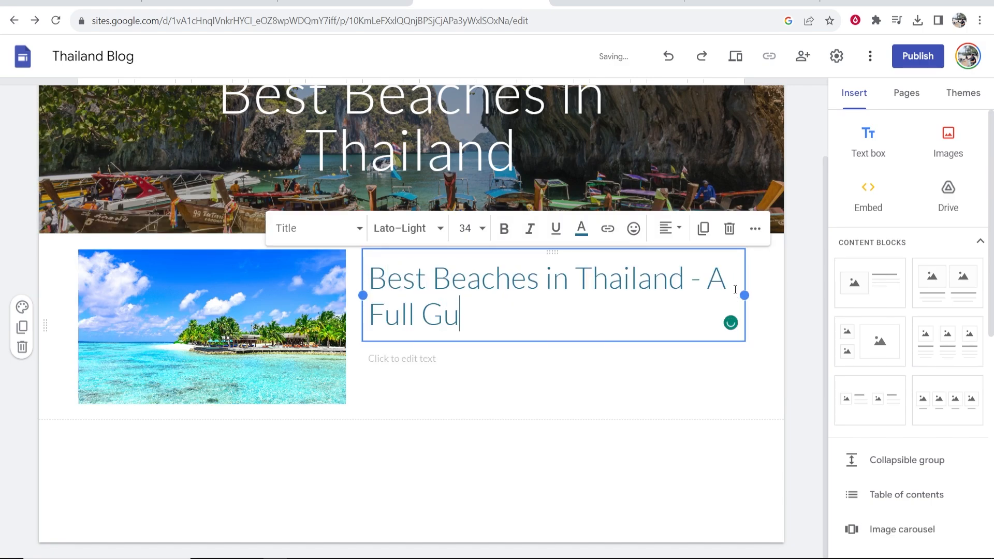
{"action": "type", "text": "ide To Thai"}
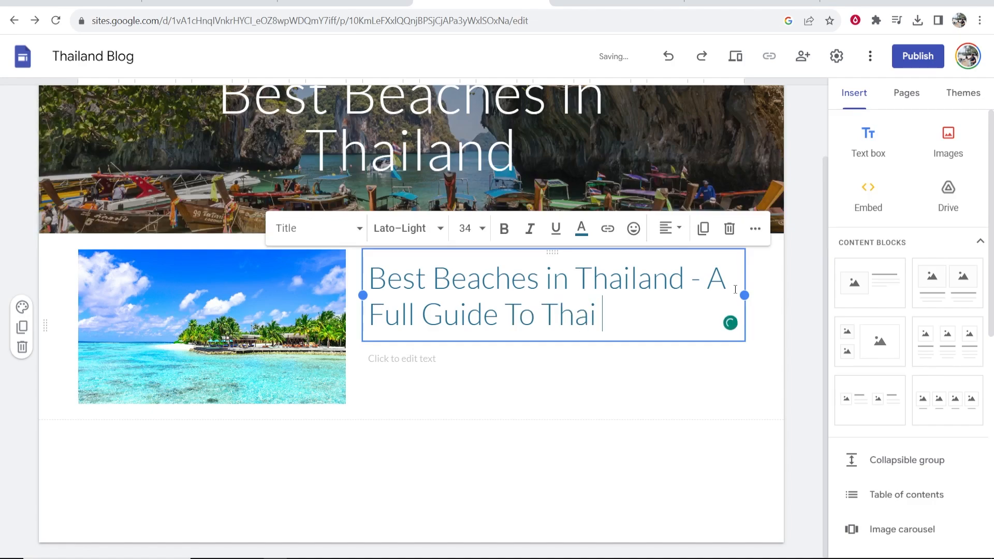
{"action": "type", "text": "Beaches!"}
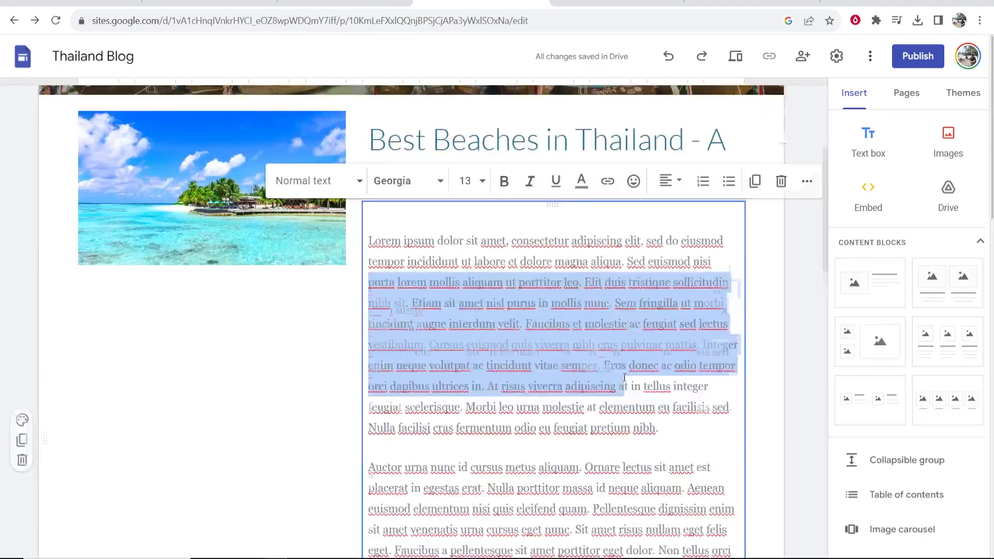
{"action": "scroll", "scroll_direction": "down", "scroll_amount": 3}
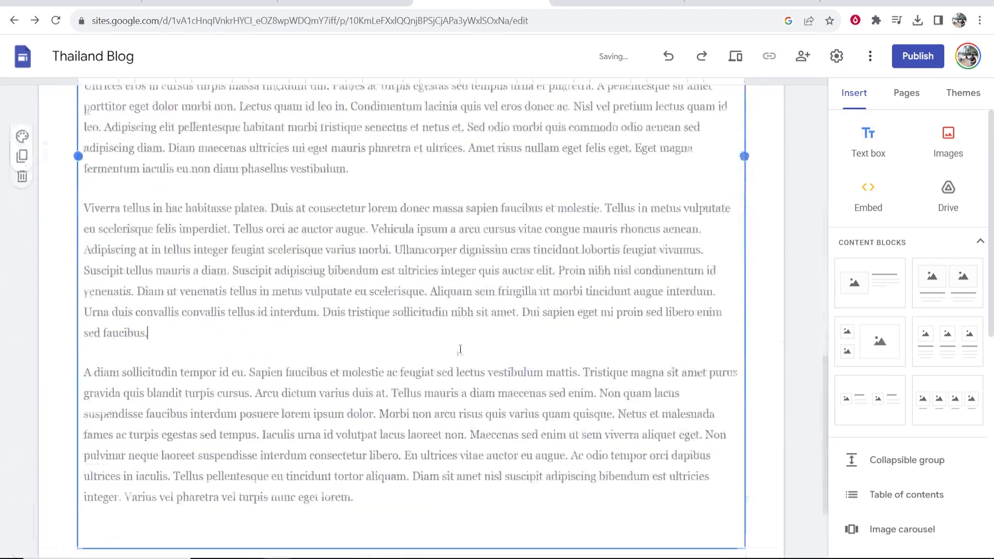
{"action": "scroll", "scroll_direction": "up", "scroll_amount": 3}
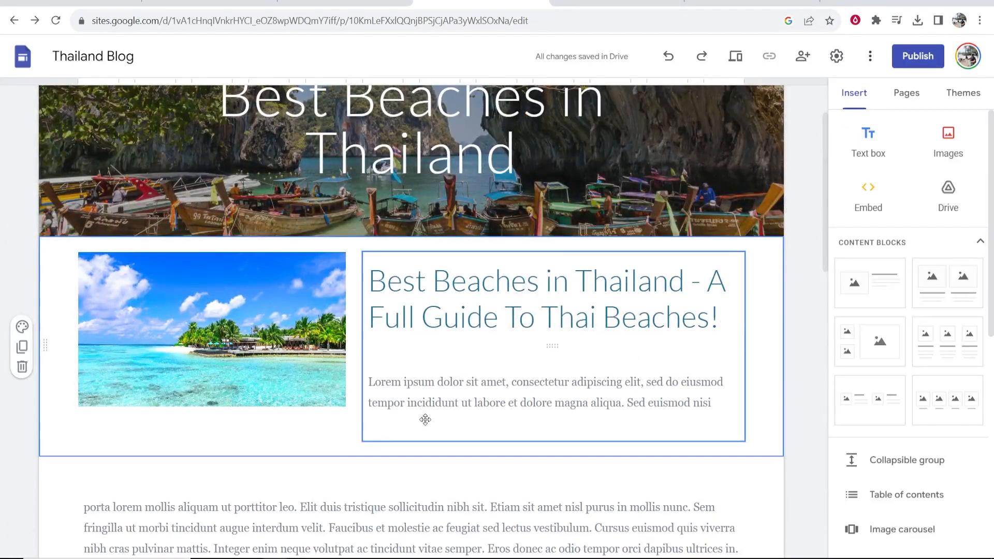
{"action": "scroll", "scroll_direction": "down", "scroll_amount": 3}
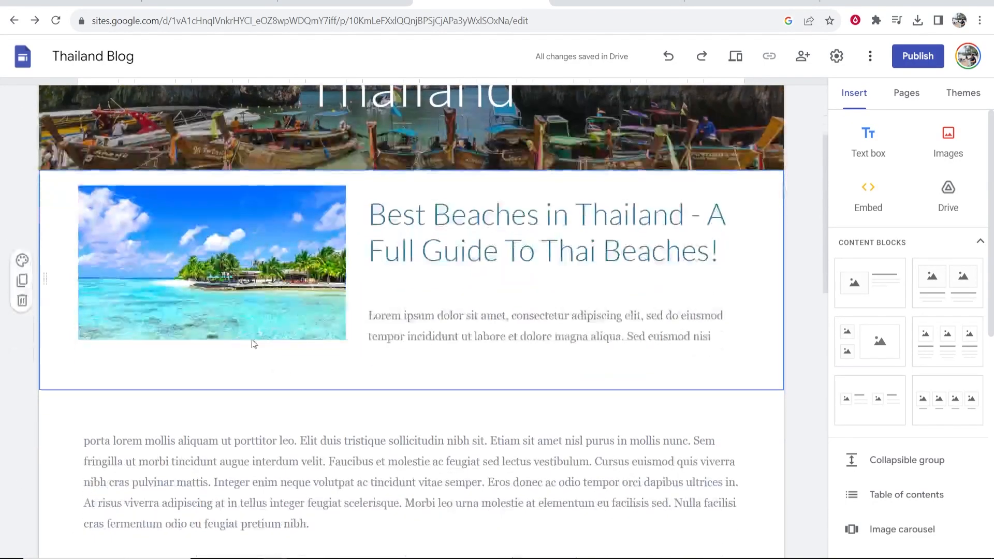
{"action": "left_click", "coordinate": [212, 262]}
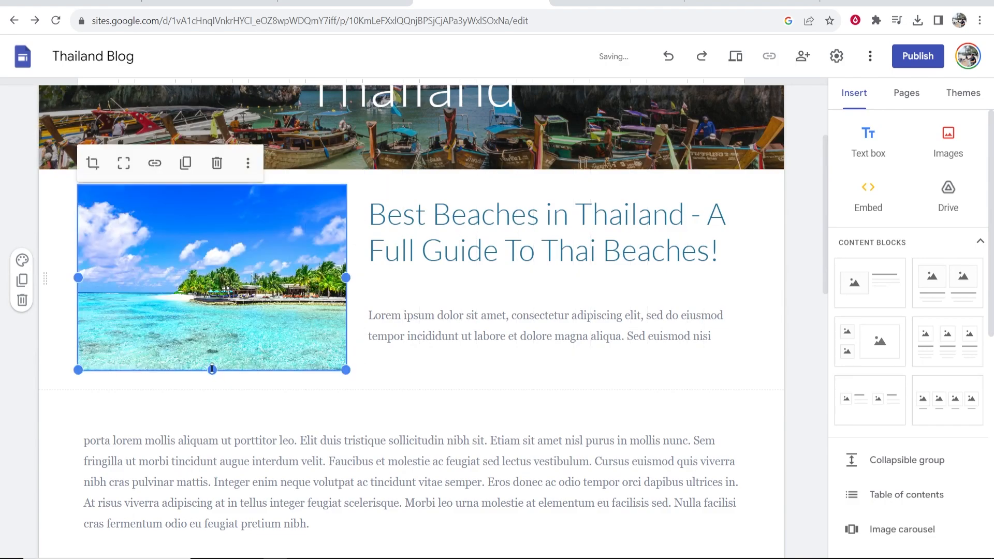
{"action": "mouse_move", "coordinate": [780, 304]}
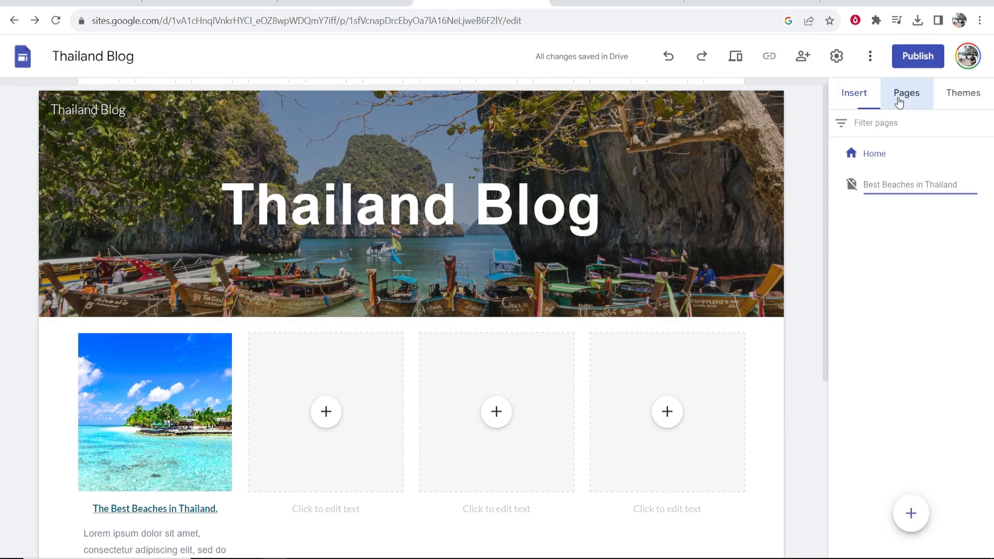
Step: Create a new site page named 'About Me'
{"action": "left_click", "coordinate": [910, 514]}
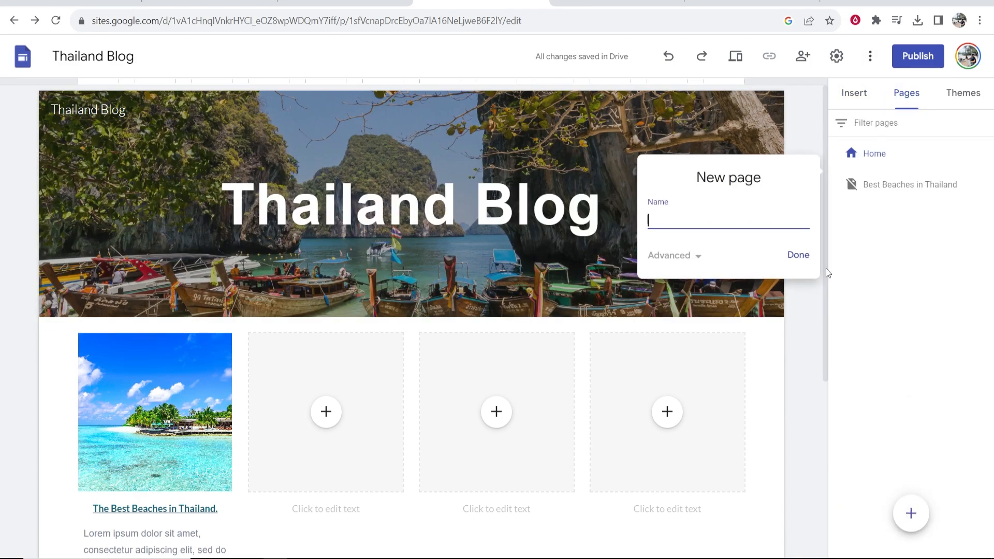
{"action": "type", "text": "About Me"}
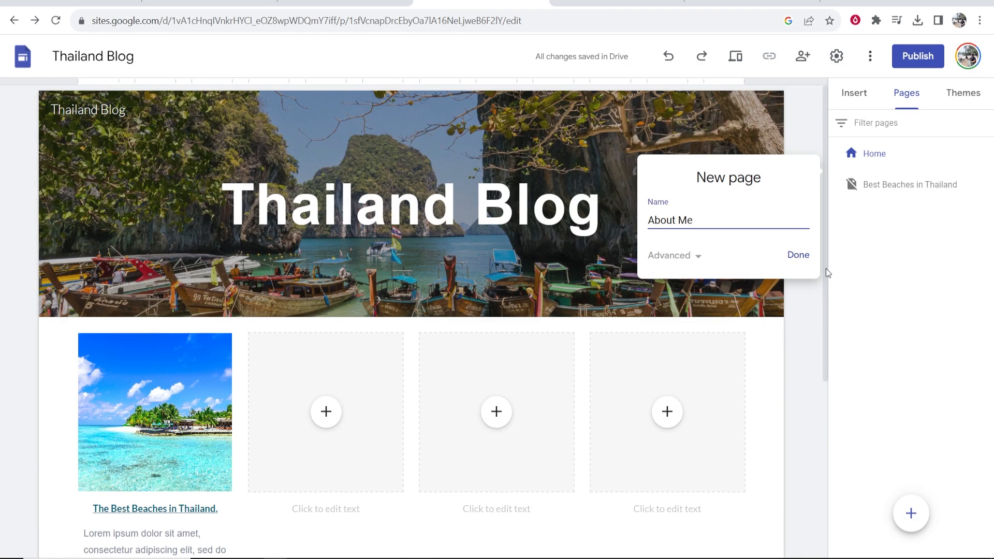
{"action": "left_click", "coordinate": [798, 254]}
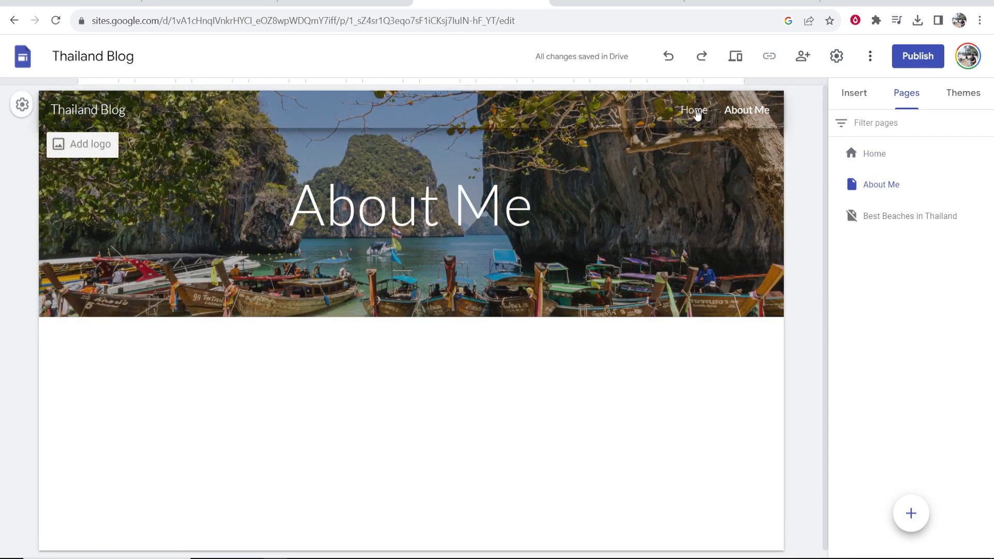
{"action": "mouse_move", "coordinate": [802, 106]}
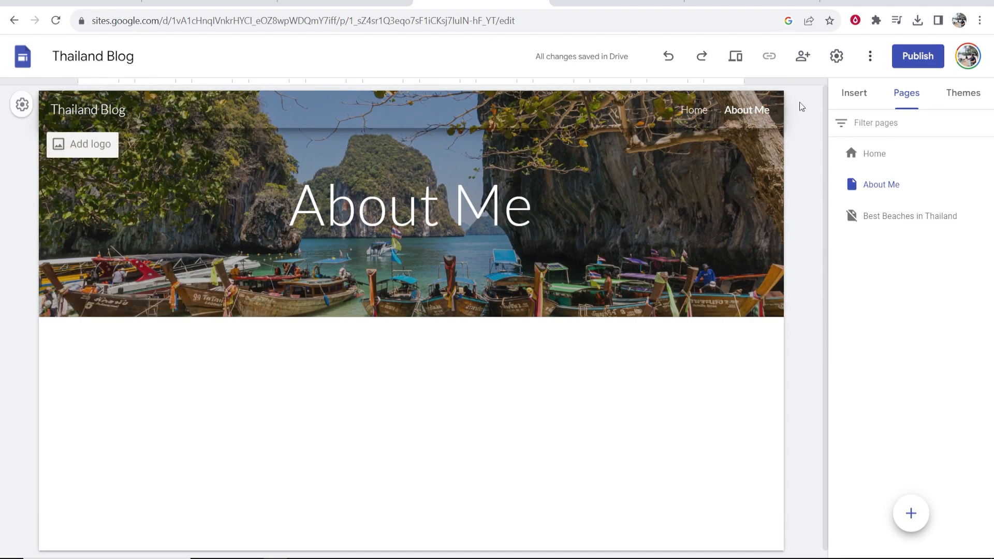
{"action": "mouse_move", "coordinate": [729, 121]}
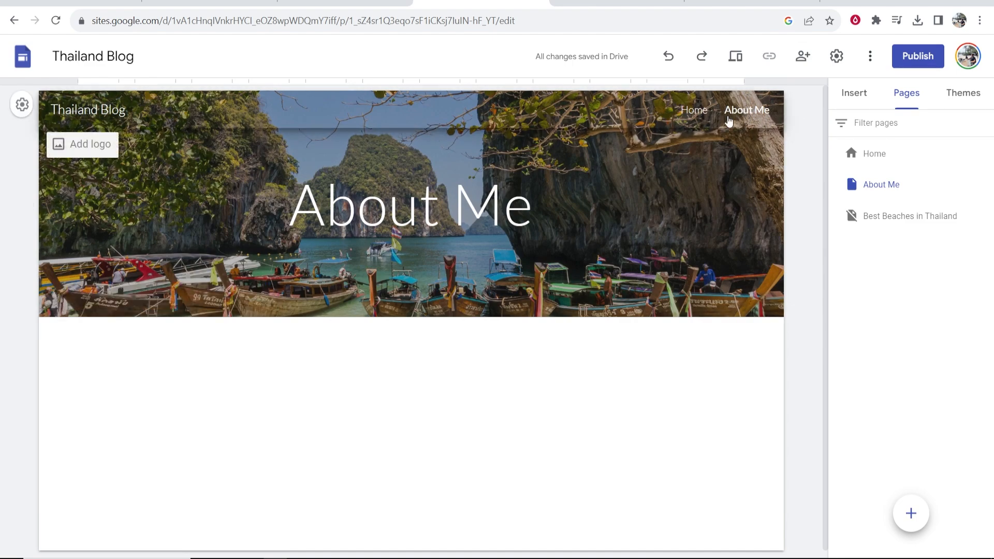
Step: Return to the Home page and check the empty blog tiles
{"action": "left_click", "coordinate": [875, 153]}
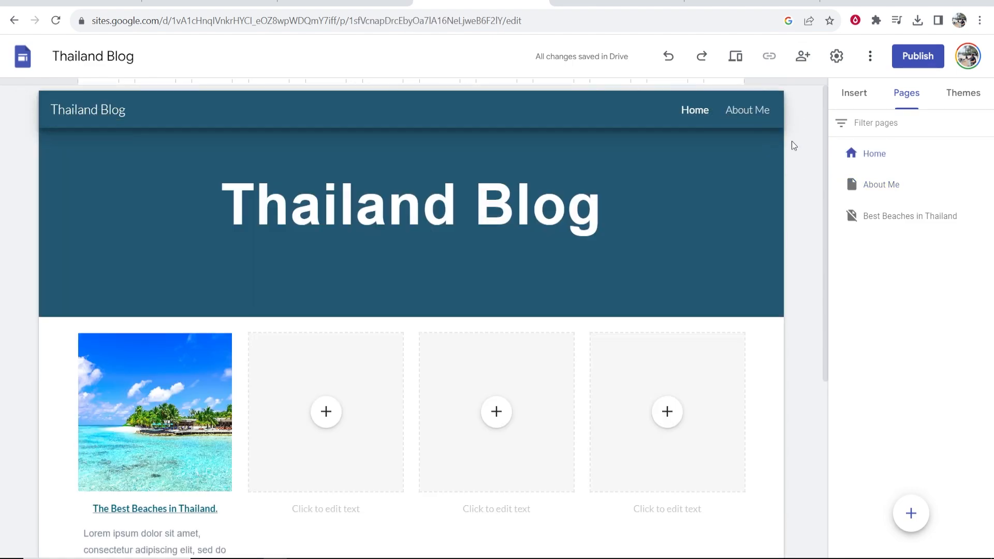
{"action": "scroll", "scroll_direction": "down", "scroll_amount": 3}
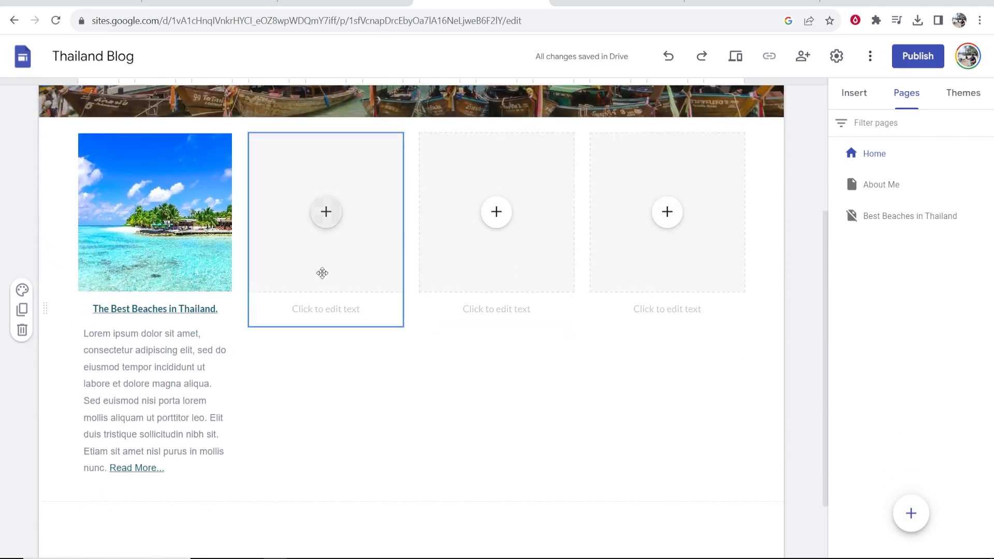
{"action": "scroll", "scroll_direction": "down", "scroll_amount": 3}
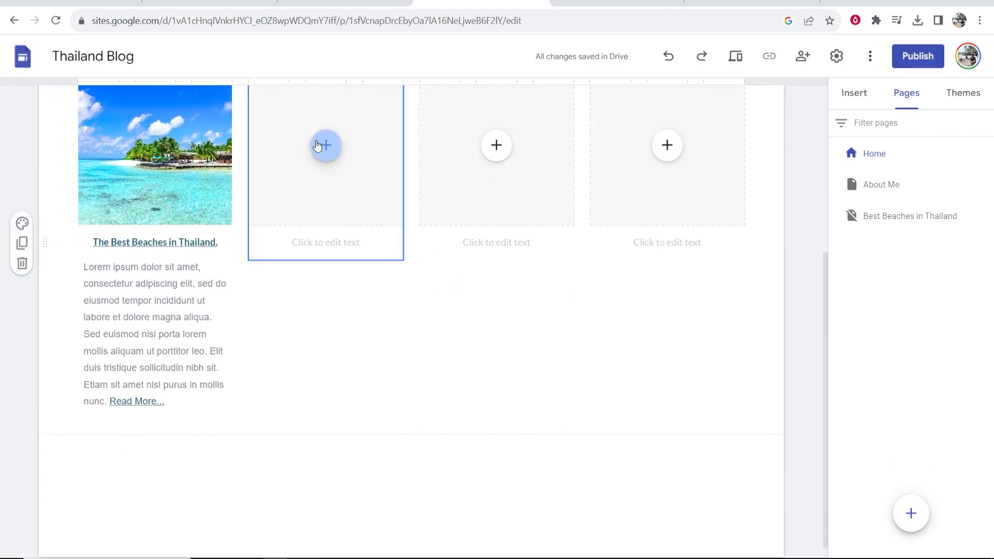
{"action": "left_click", "coordinate": [496, 158]}
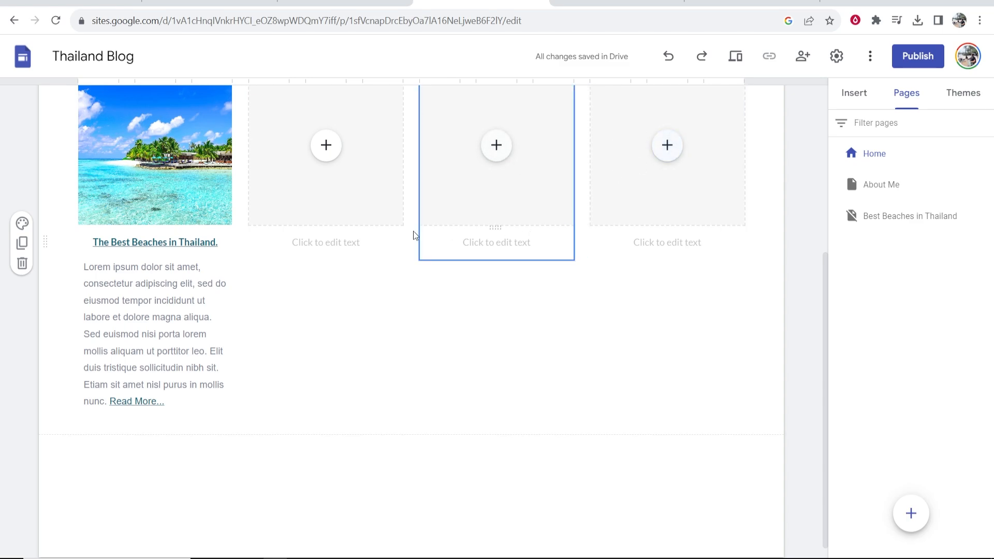
{"action": "scroll", "scroll_direction": "up", "scroll_amount": 3}
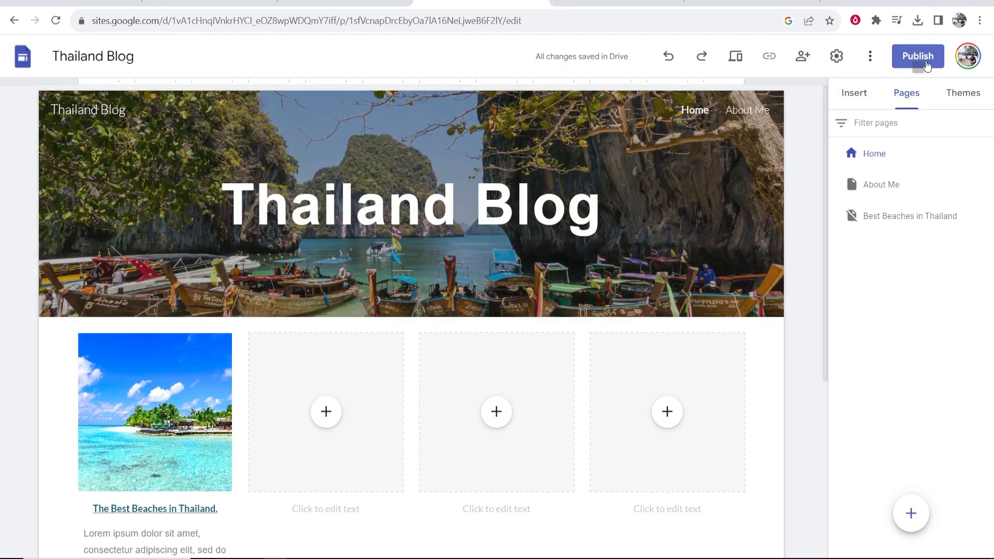
Step: Publish the site at a 'best…' web address and view the published site
{"action": "left_click", "coordinate": [918, 56]}
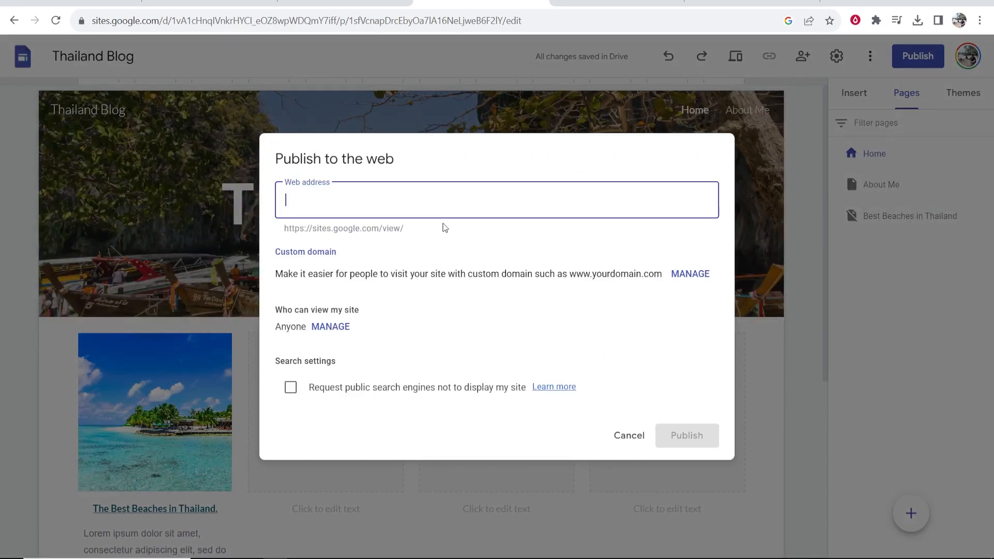
{"action": "type", "text": "best"}
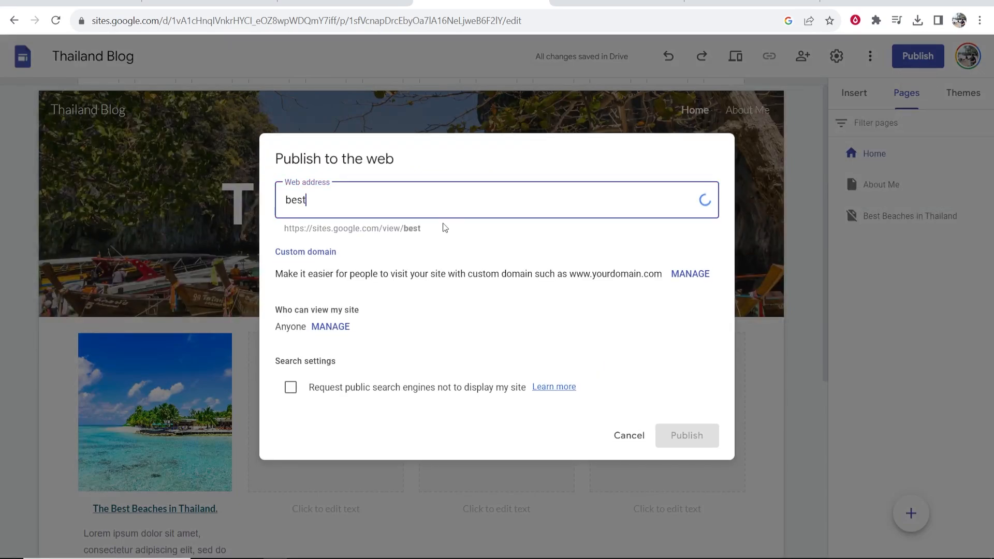
{"action": "left_click", "coordinate": [687, 436]}
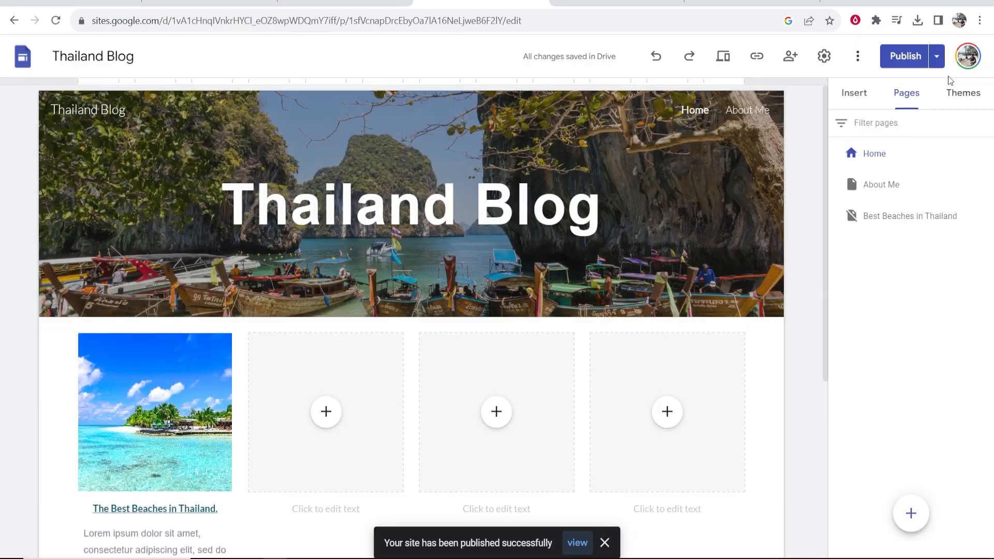
{"action": "left_click", "coordinate": [936, 57]}
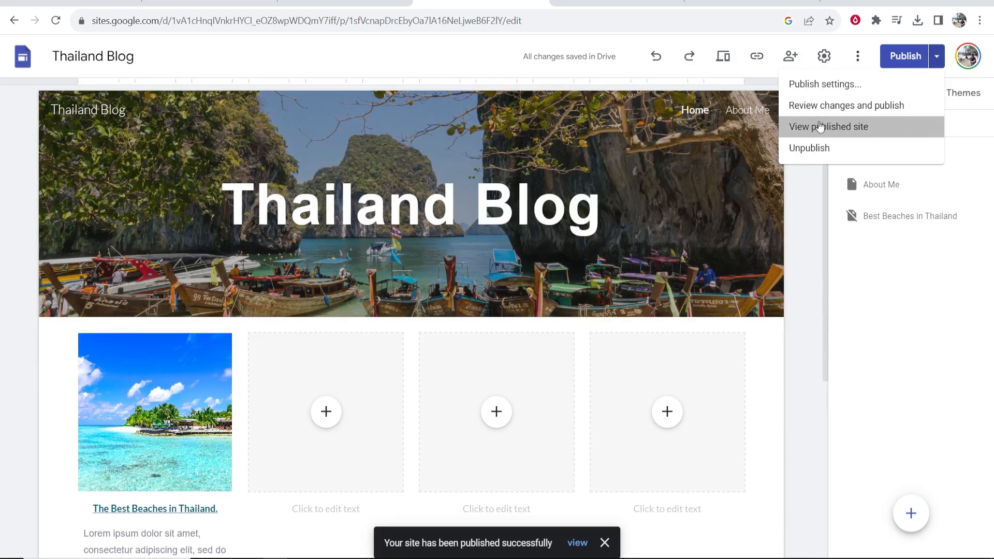
{"action": "left_click", "coordinate": [828, 126]}
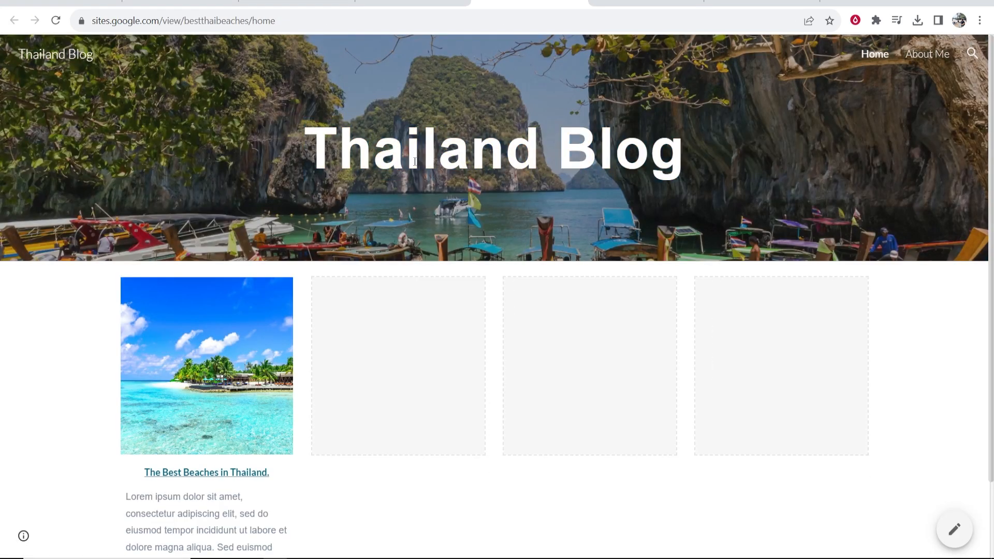
Step: Follow the tile's Read More link to the live beaches article, then go Home
{"action": "scroll", "scroll_direction": "down", "scroll_amount": 3}
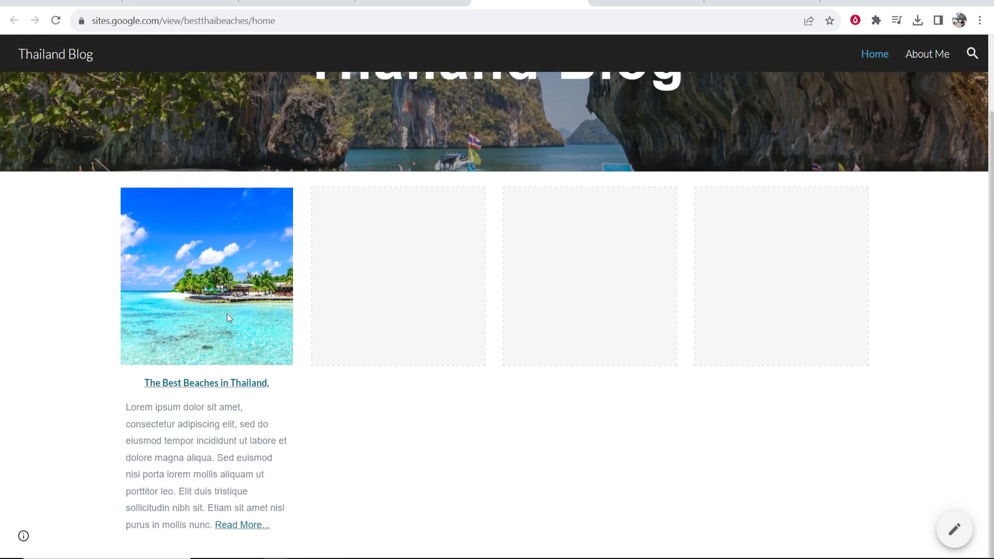
{"action": "left_click", "coordinate": [206, 382]}
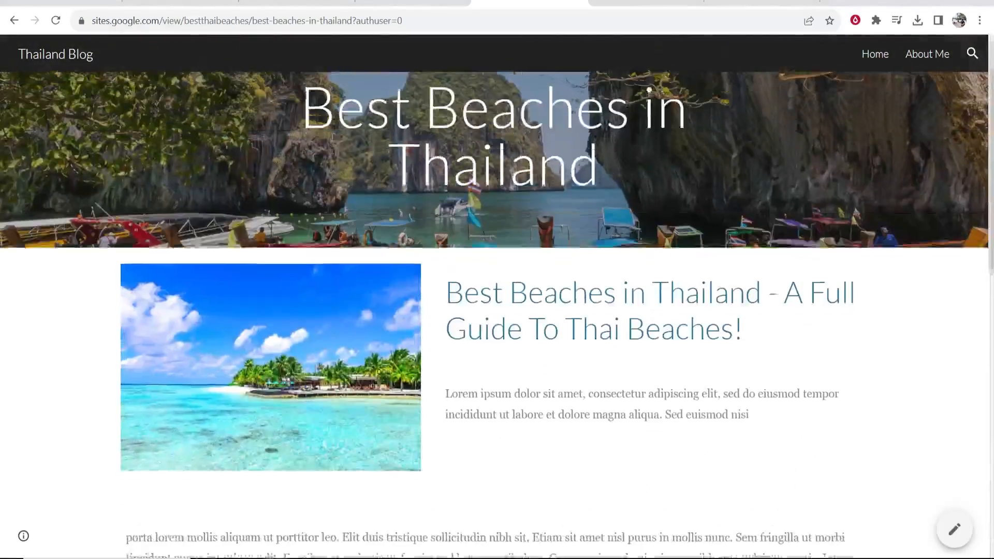
{"action": "left_click", "coordinate": [873, 54]}
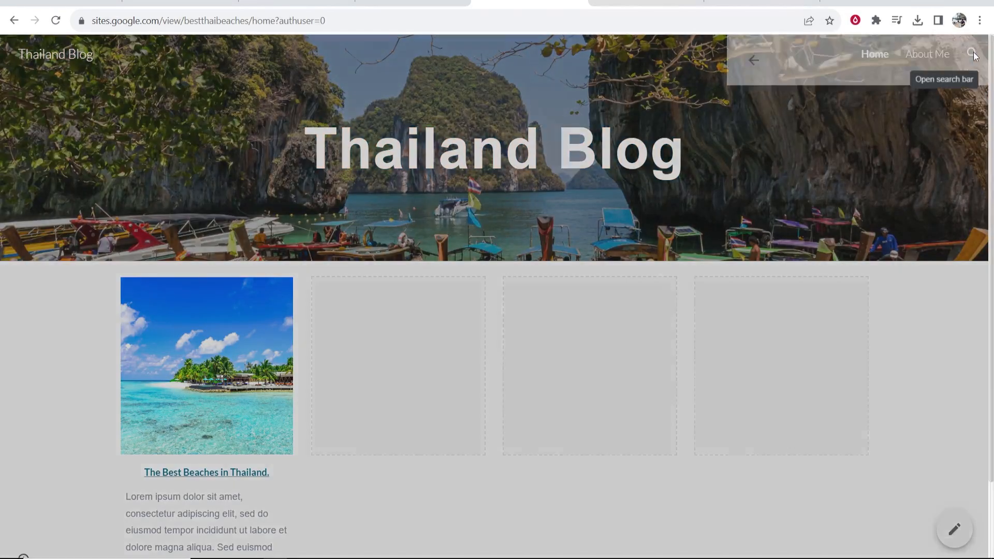
Step: Search the live site for 'beaches', open the article result, then return Home
{"action": "left_click", "coordinate": [972, 54]}
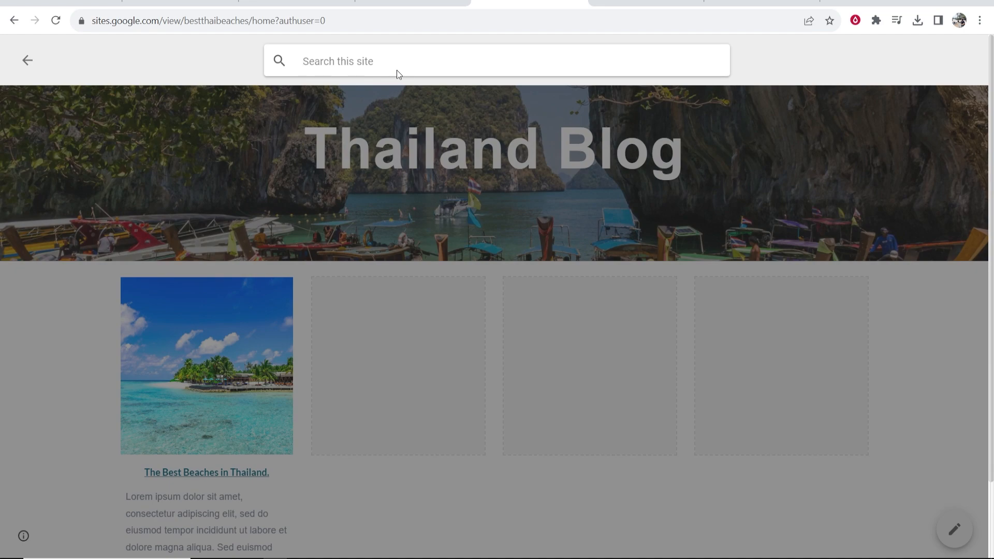
{"action": "type", "text": "b"}
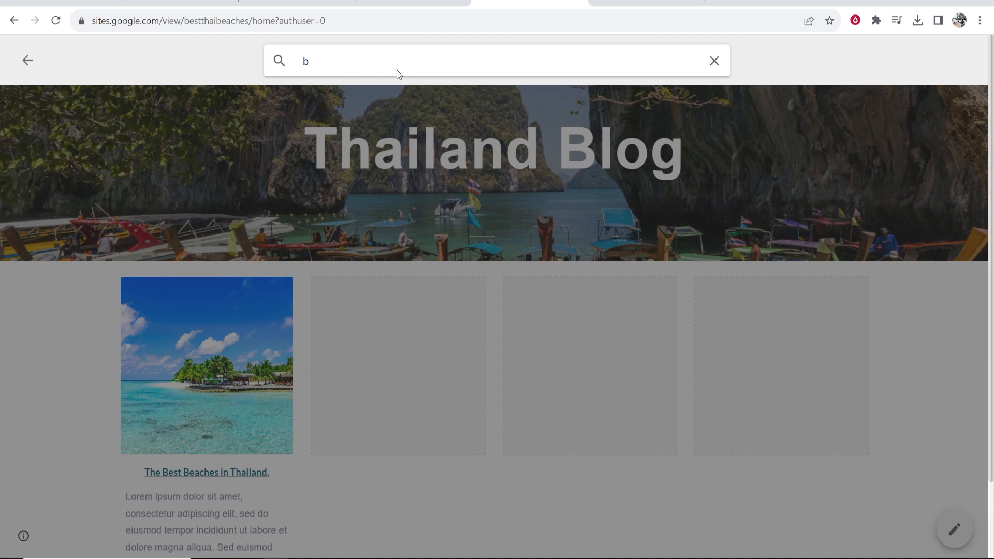
{"action": "type", "text": "eaches"}
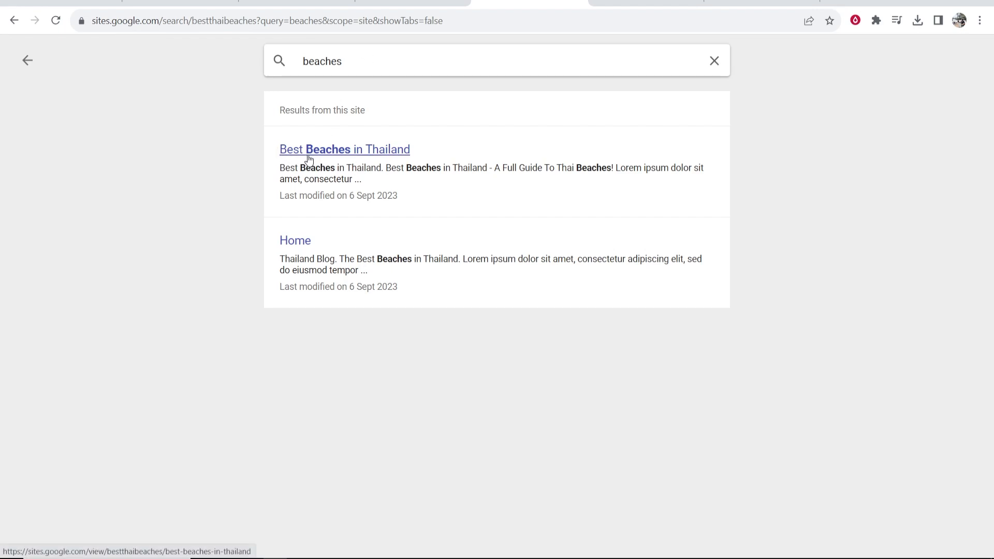
{"action": "left_click", "coordinate": [344, 149]}
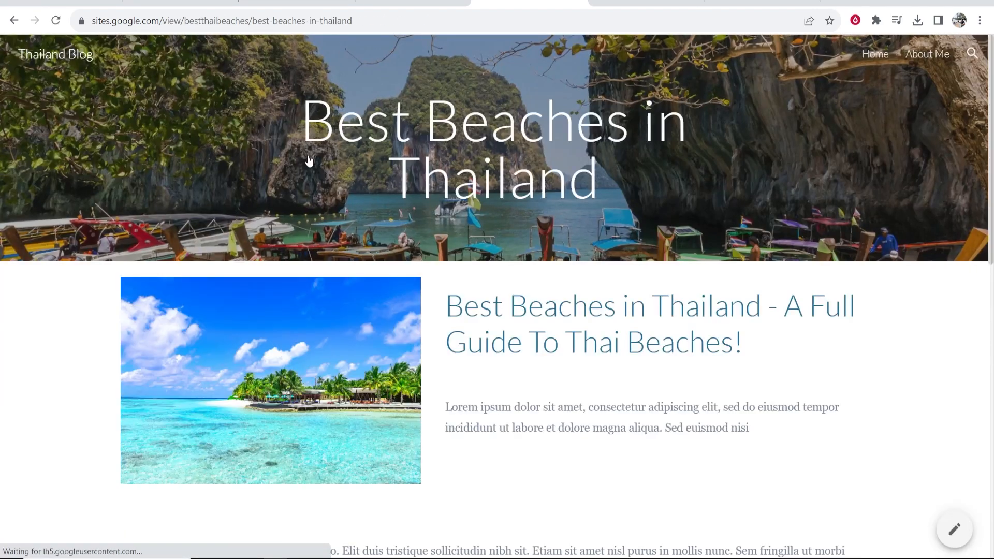
{"action": "left_click", "coordinate": [874, 54]}
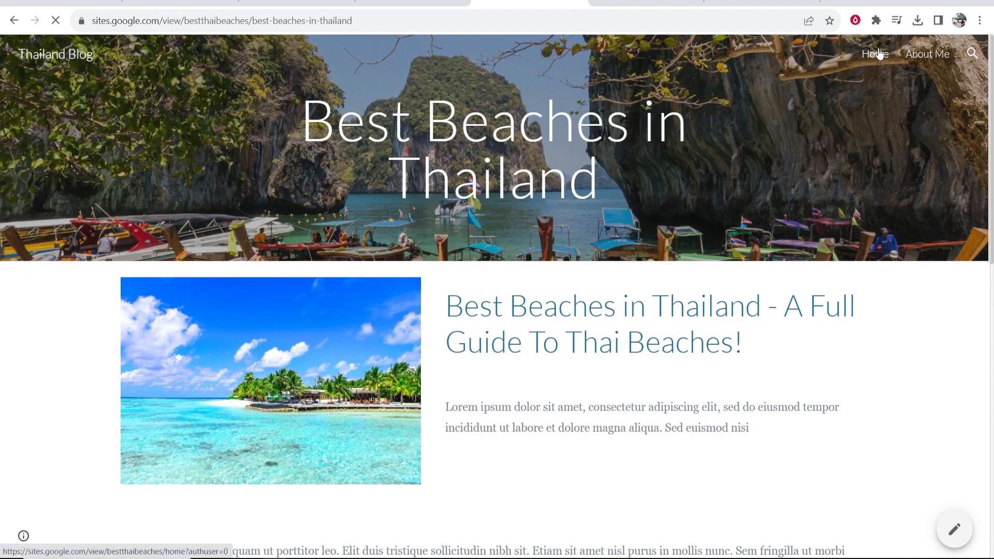
{"action": "left_click", "coordinate": [874, 53]}
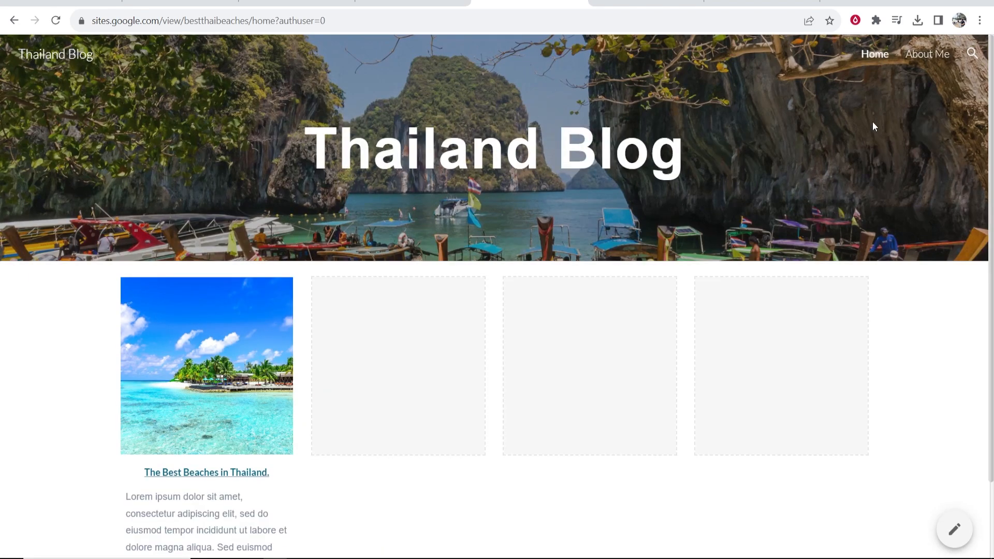